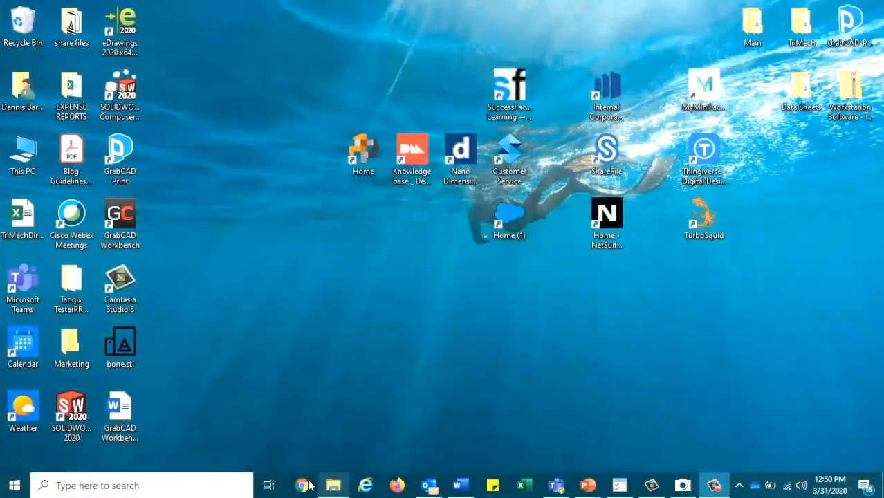
Search grabcad in Chrome and choose Workbench from the GrabCAD Print product menu
click(302, 484)
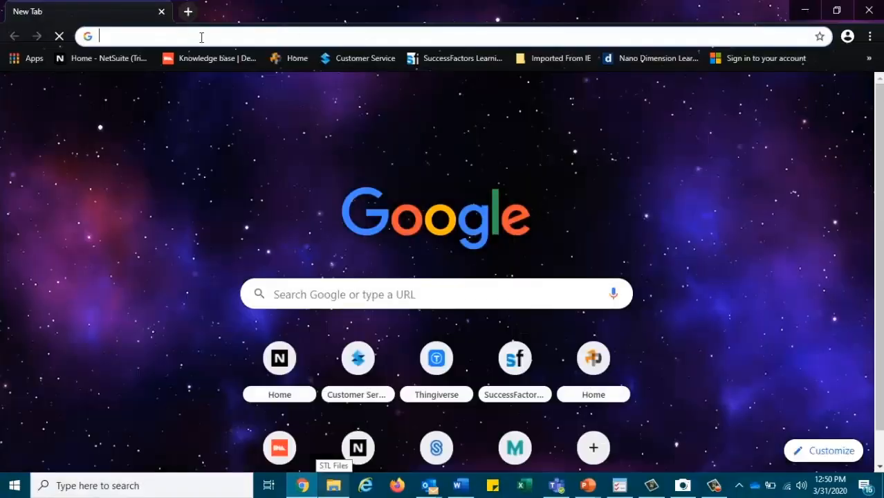
text(grabcad.com/print/1694083)
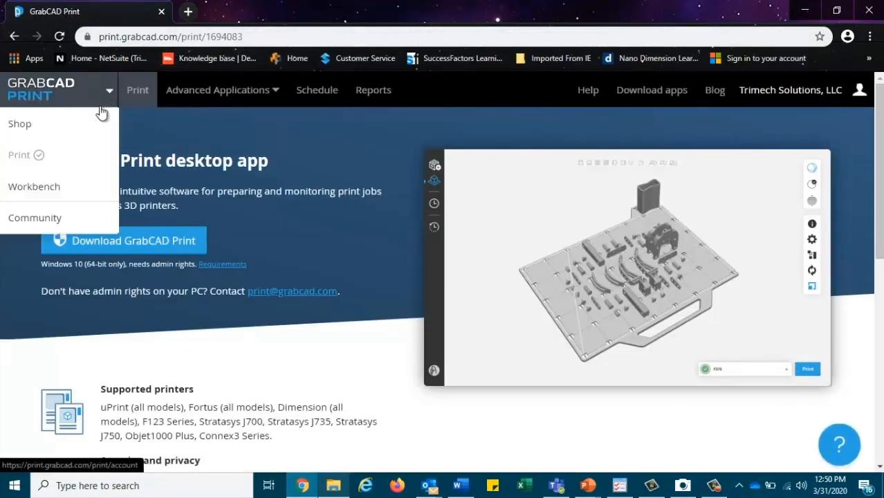
click(34, 186)
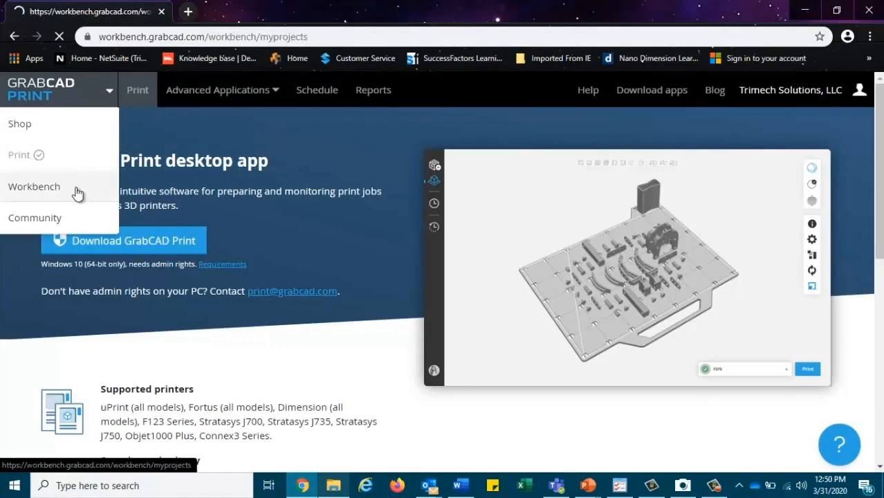
Load the My Projects page listing the Test and Work-From-Home projects
click(34, 186)
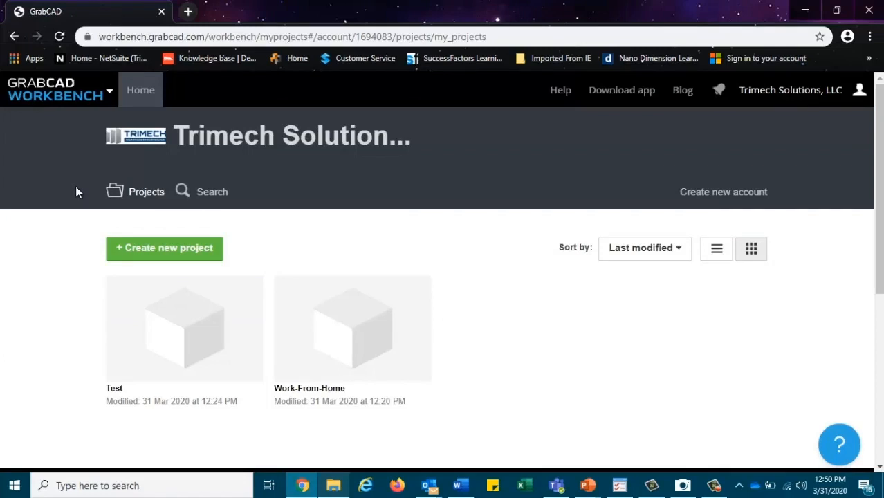
mouse_move(104, 189)
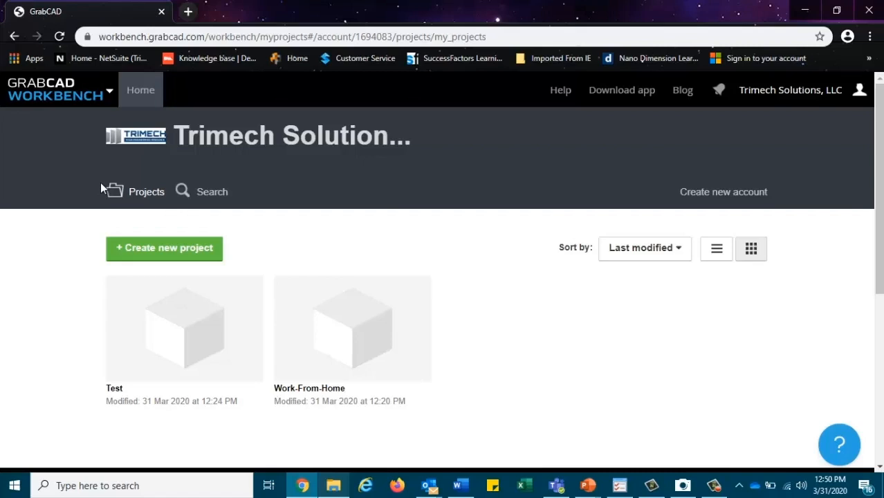
mouse_move(121, 196)
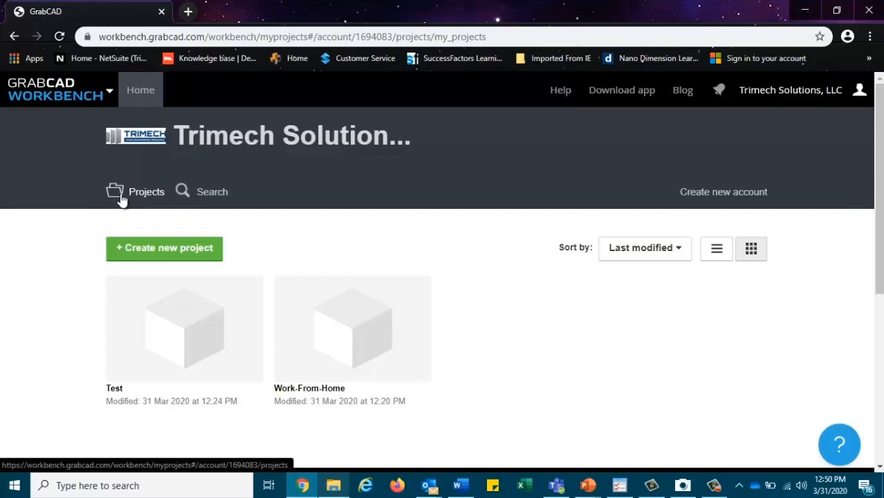
Create a new project named AT HOME TEST via the autocomplete suggestion
click(164, 247)
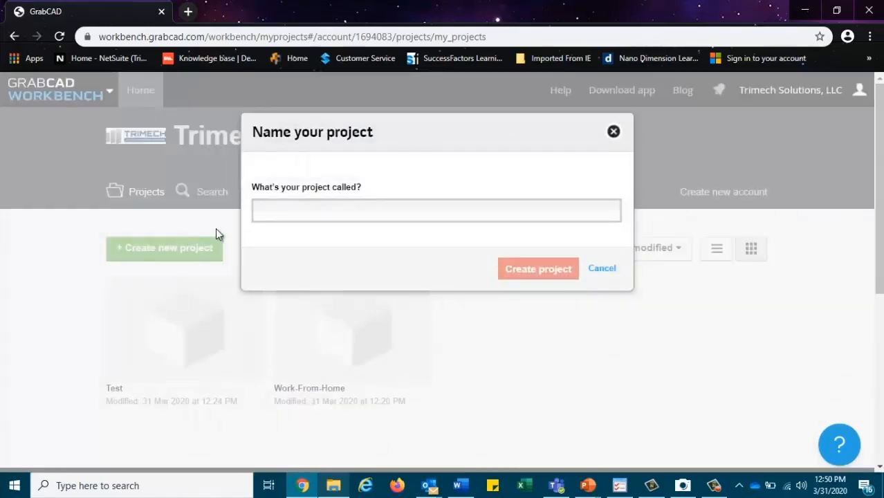
text(AT H)
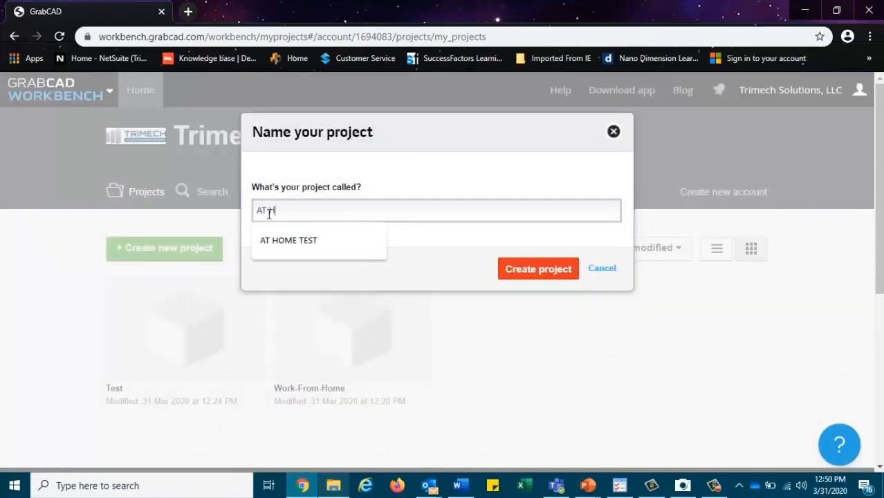
click(287, 240)
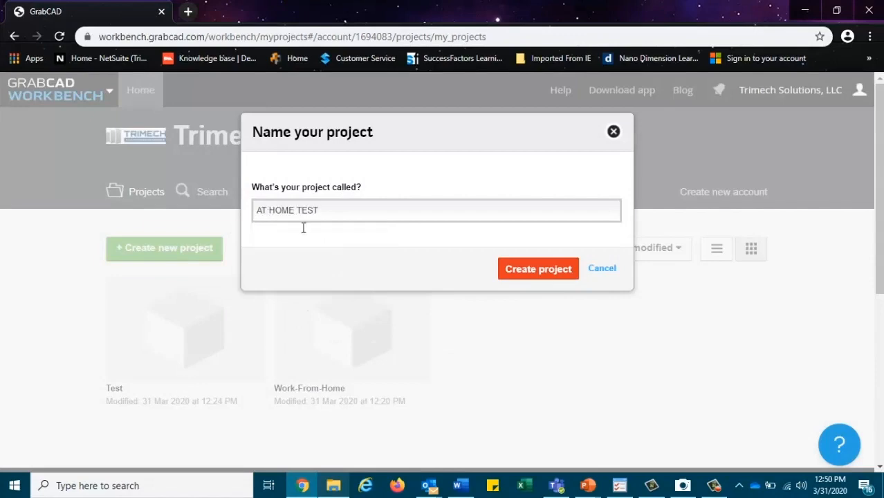
click(537, 269)
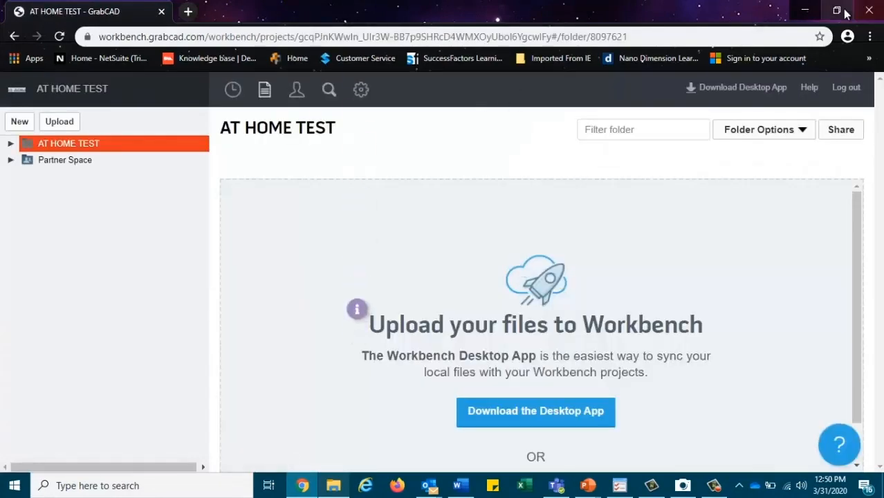
Drag bone.stl from the desktop into AT HOME TEST and finish the upload without a description
click(838, 11)
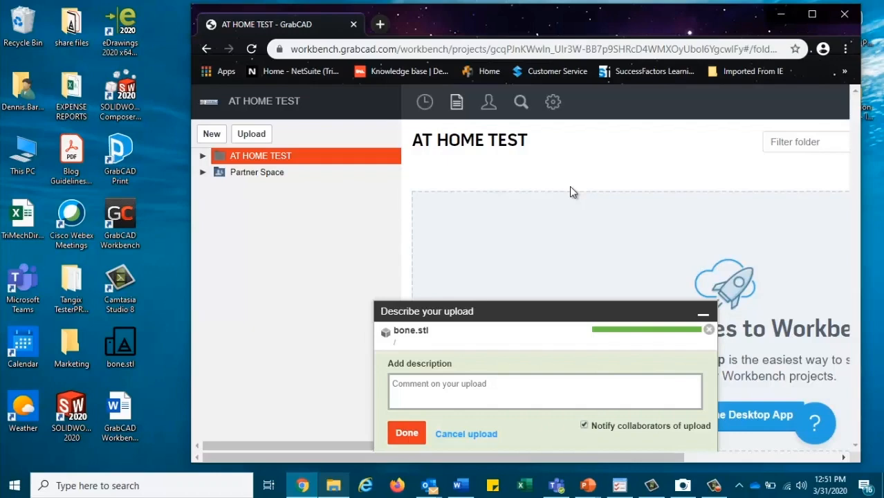
mouse_move(572, 265)
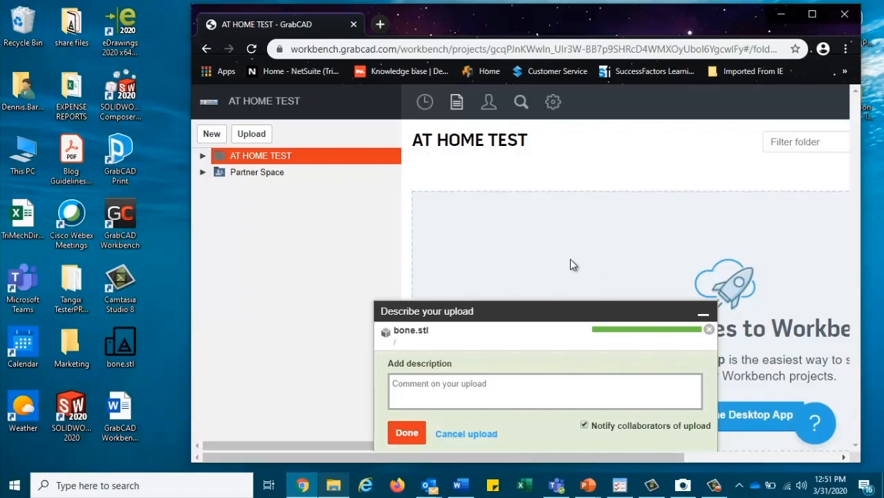
mouse_move(537, 283)
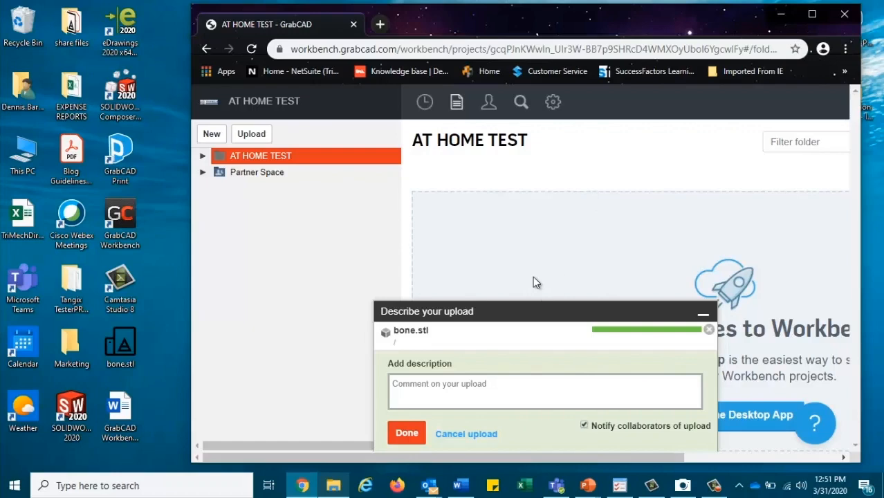
mouse_move(524, 286)
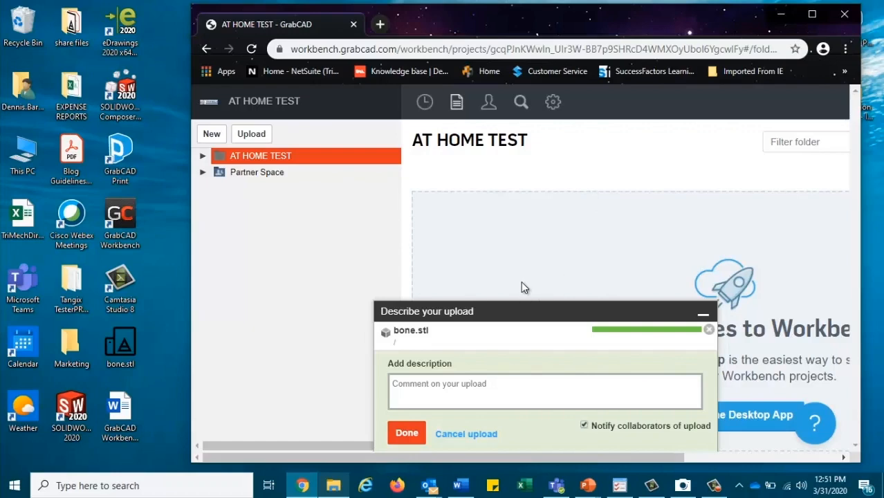
click(407, 433)
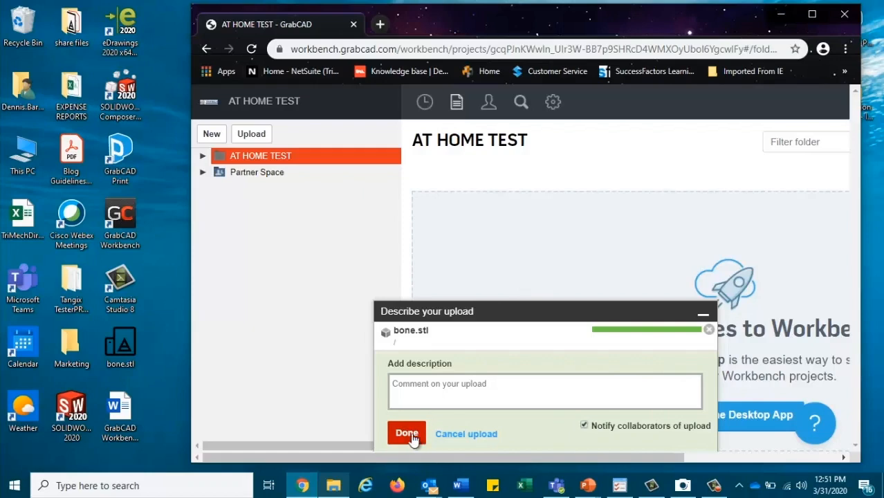
click(407, 434)
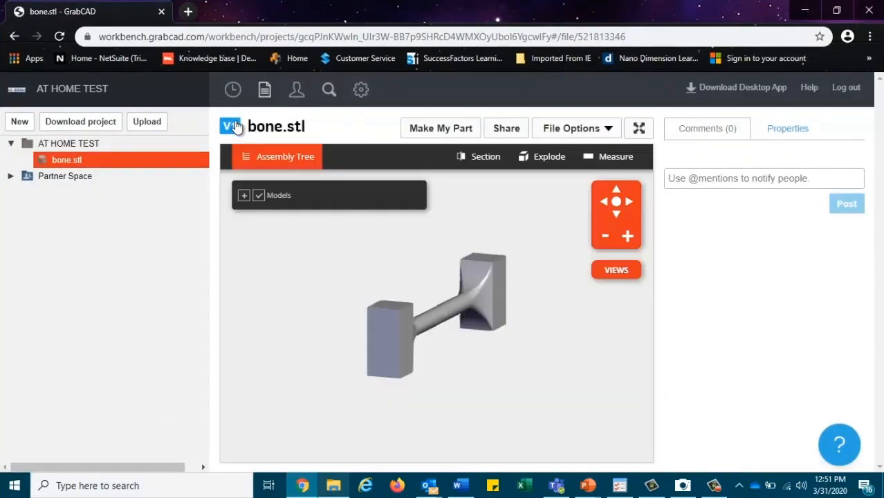
View version 1 of bone.stl in the 3D viewer
click(230, 126)
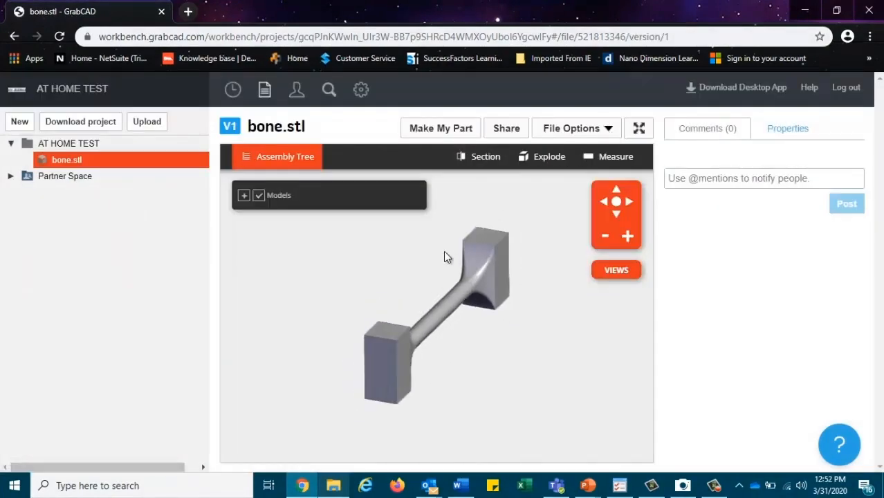
Section the bone model along the X plane, then remove the cut
click(484, 156)
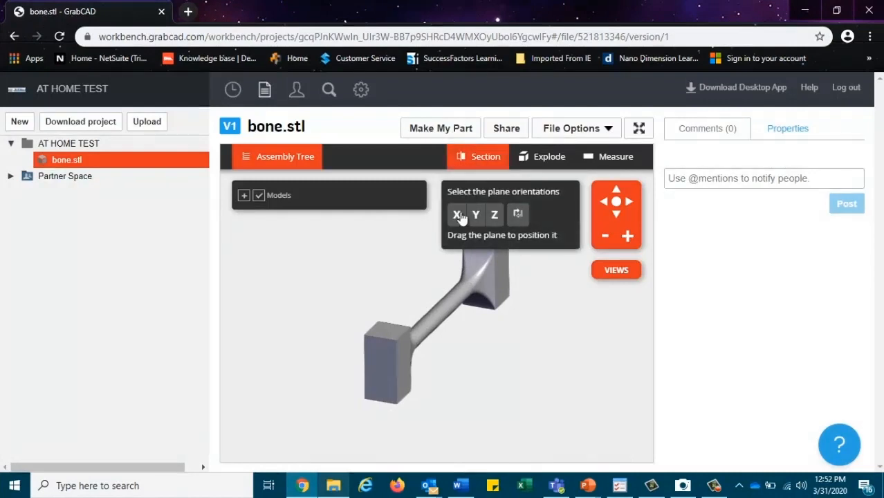
click(476, 215)
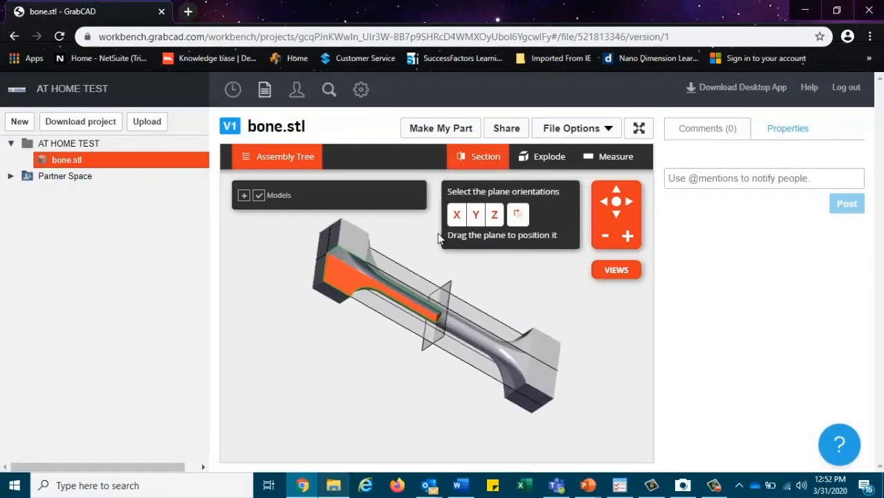
click(457, 214)
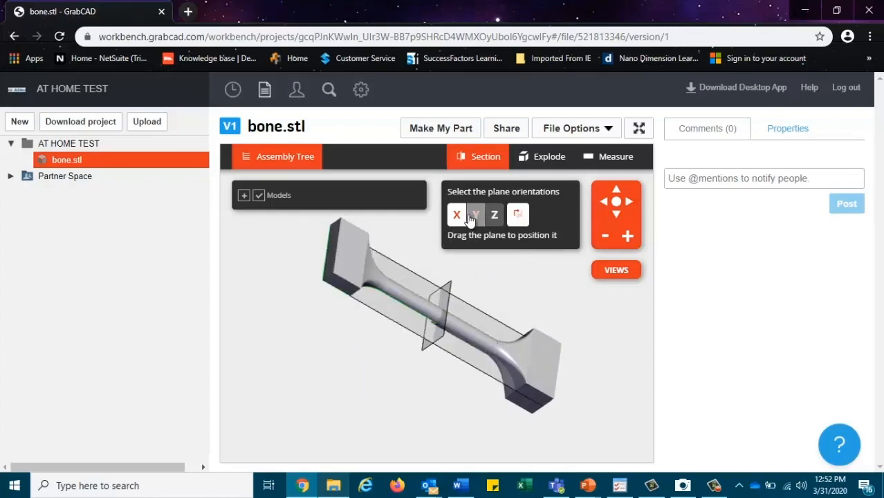
click(517, 215)
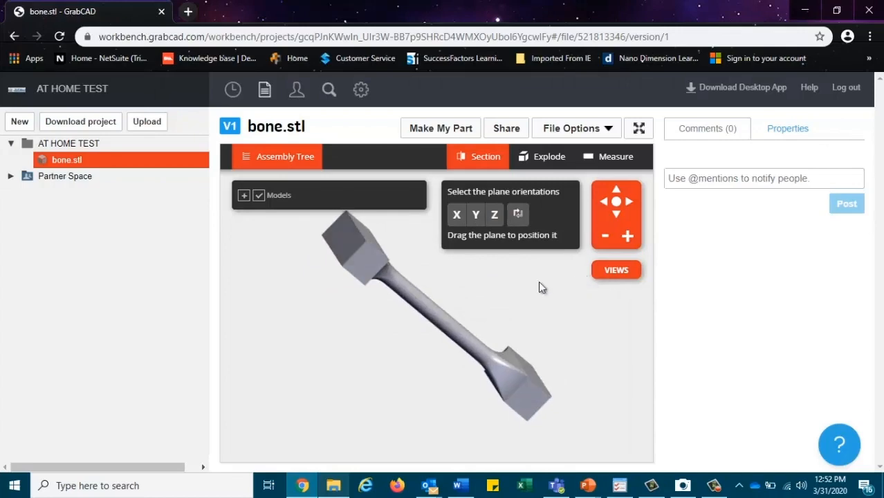
mouse_move(539, 277)
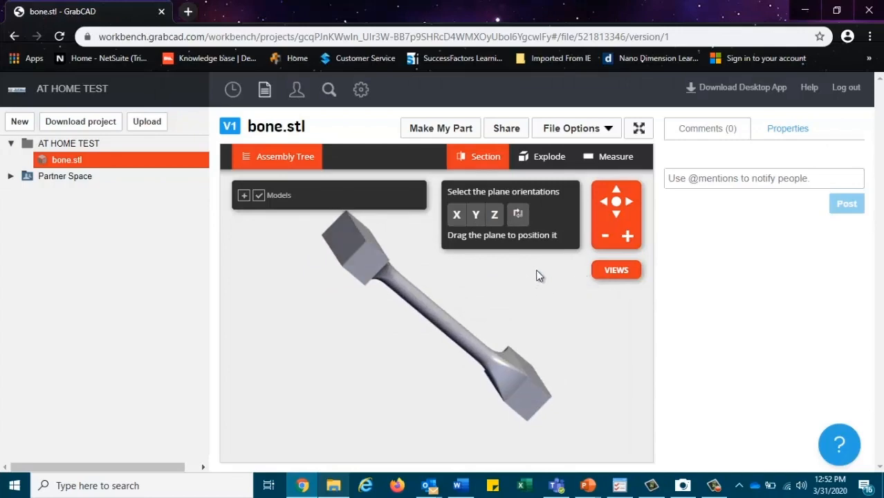
mouse_move(541, 266)
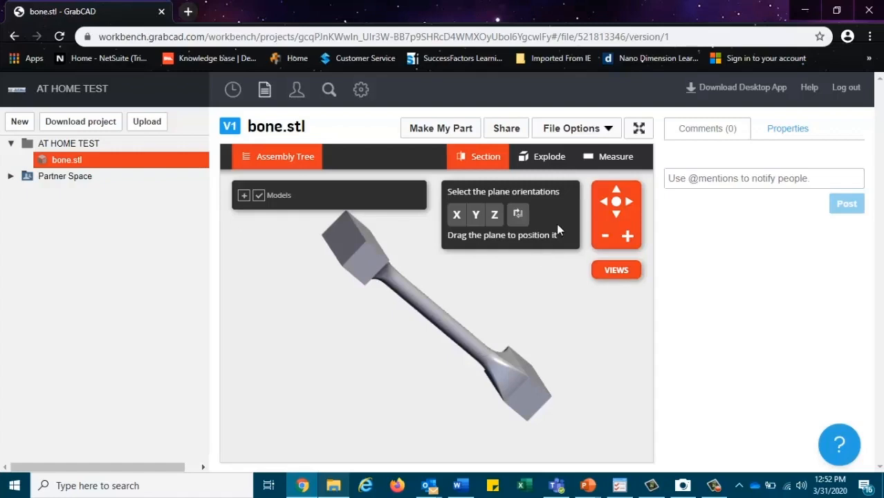
mouse_move(178, 7)
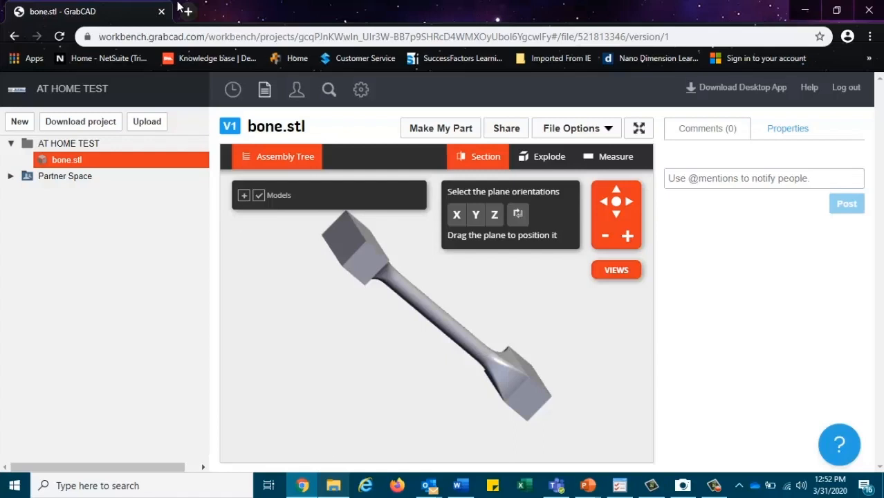
mouse_move(213, 5)
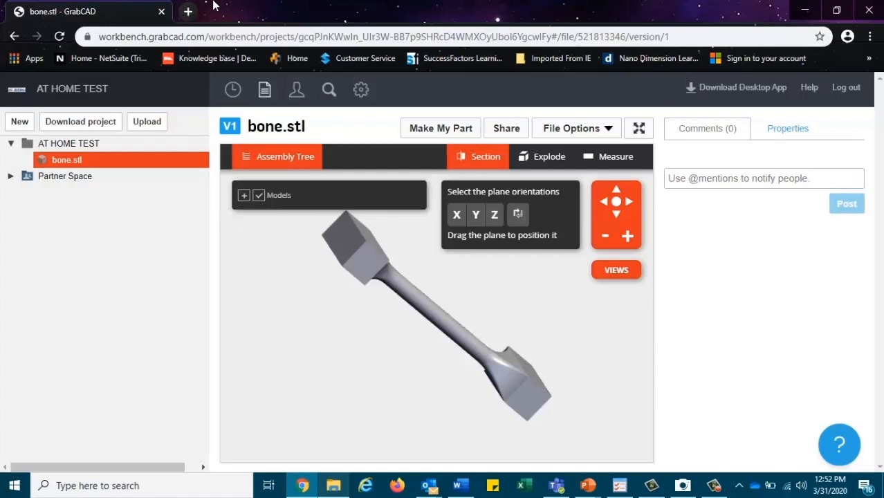
Measure the distance between two points on the bone model
click(479, 155)
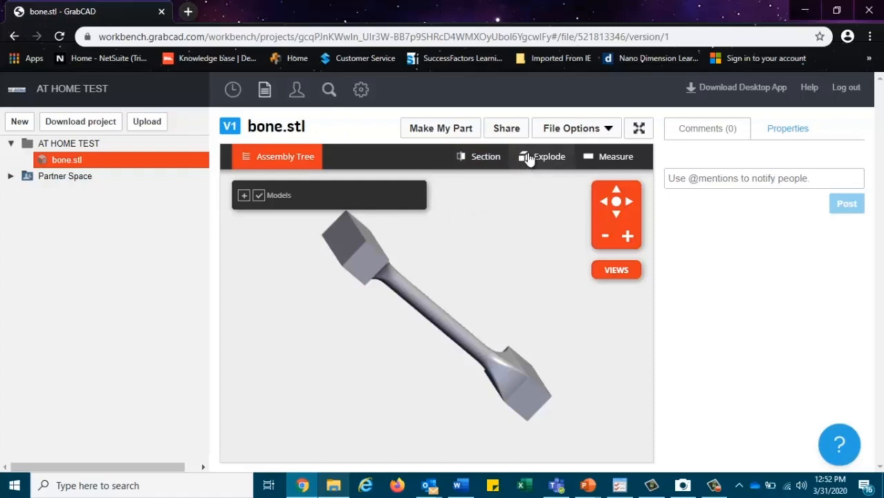
click(550, 156)
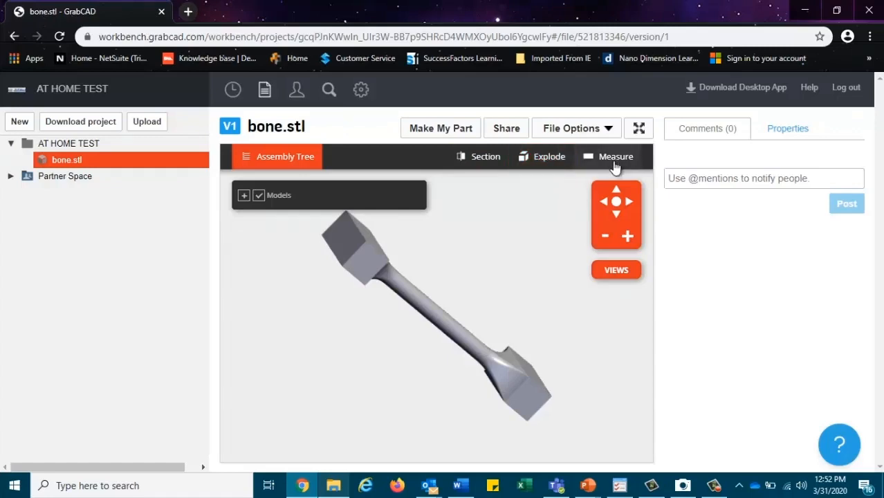
click(615, 155)
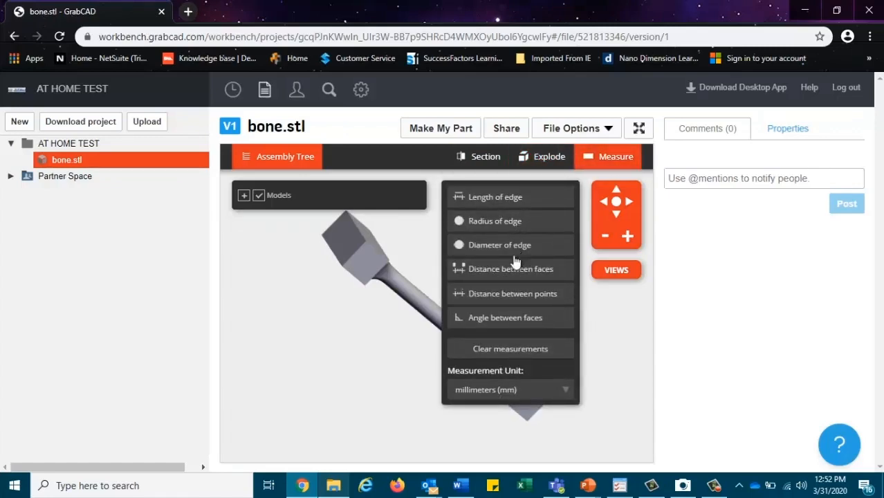
mouse_move(509, 293)
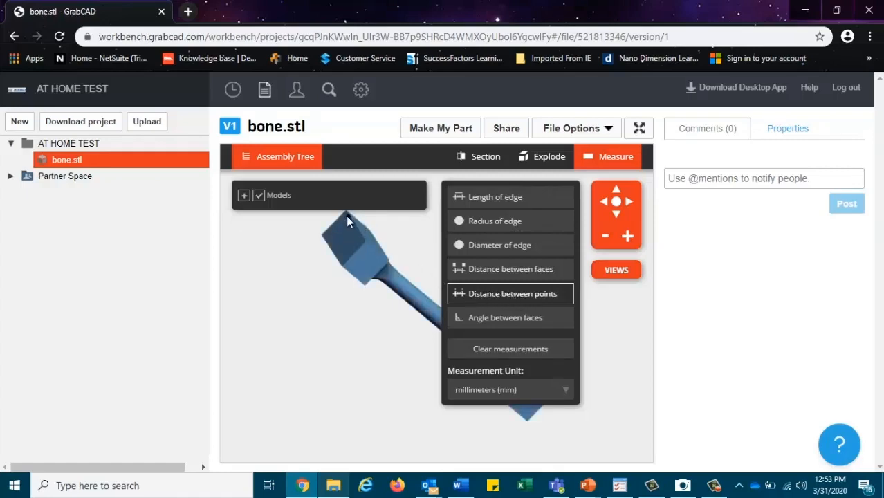
drag(348, 221, 370, 242)
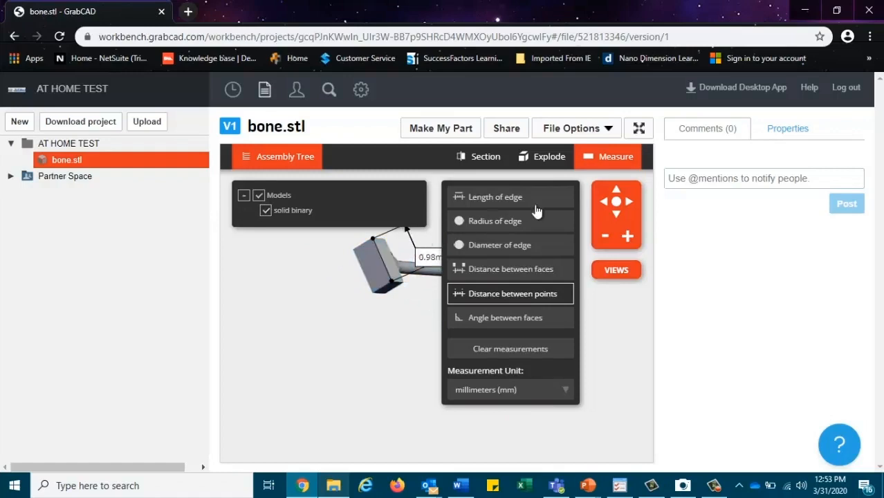
Clear the measurement, close the measure panel and bring up the standard views list
click(509, 390)
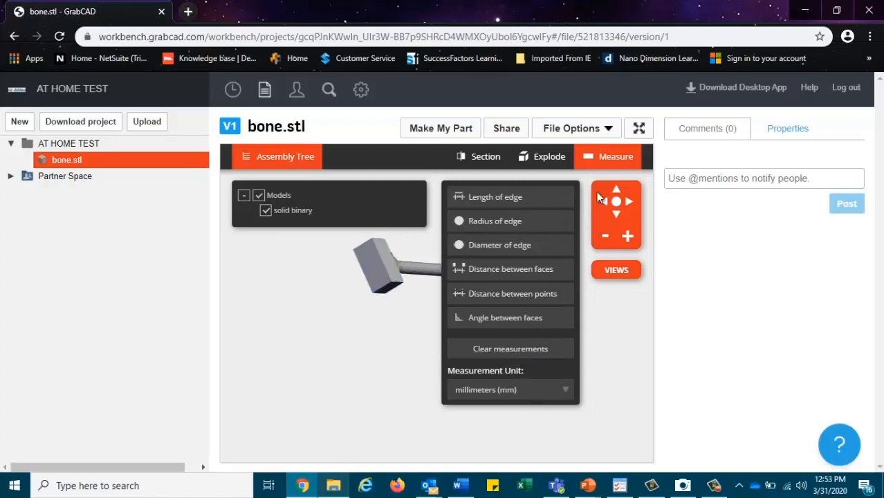
click(615, 268)
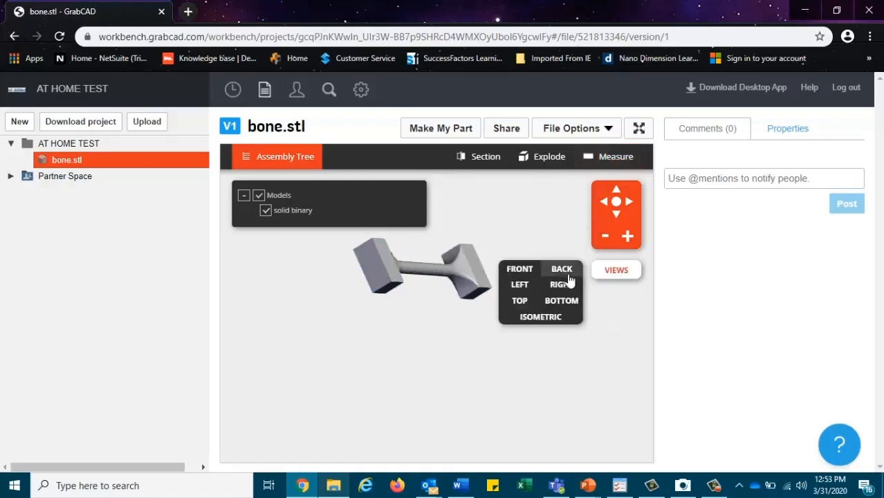
Switch the bone model to the BACK view, then the ISOMETRIC view
click(541, 315)
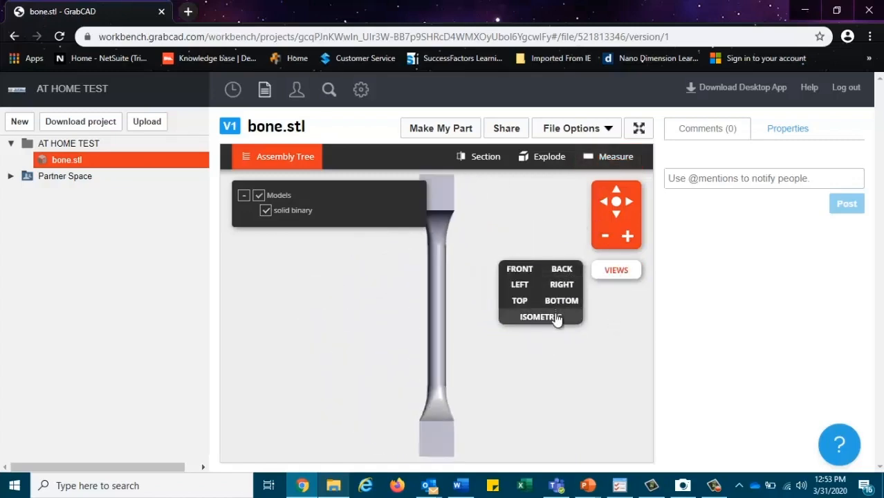
click(520, 268)
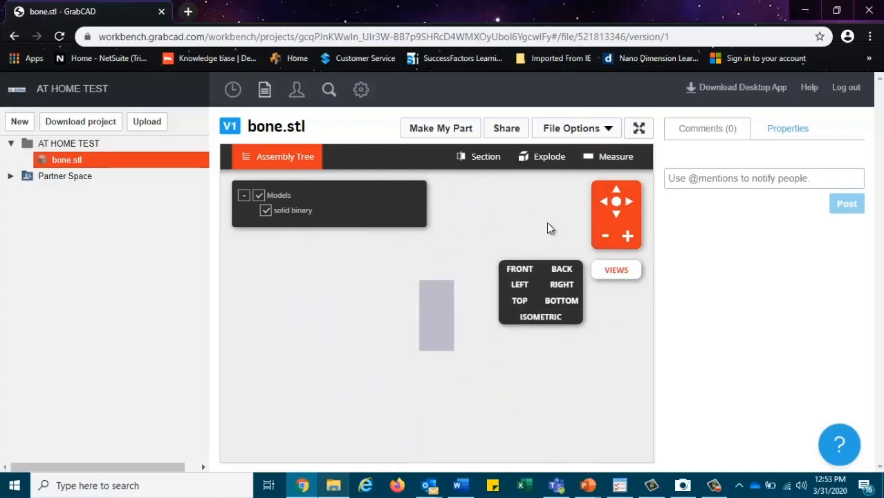
mouse_move(436, 274)
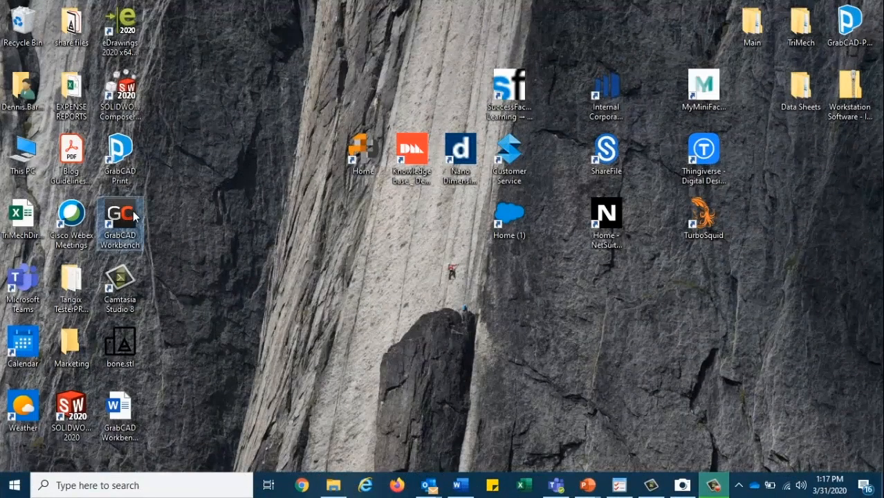
Launch the Workbench desktop app showing AT HOME TEST synced locally and online
double_click(119, 219)
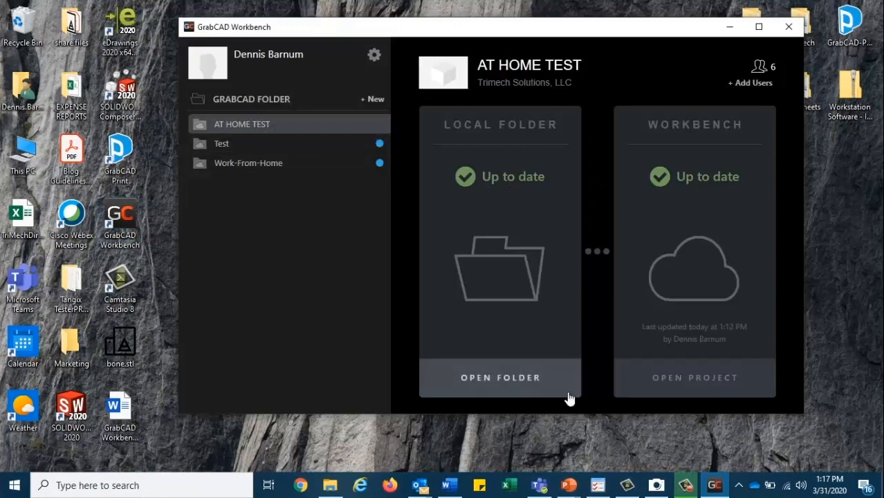
mouse_move(490, 270)
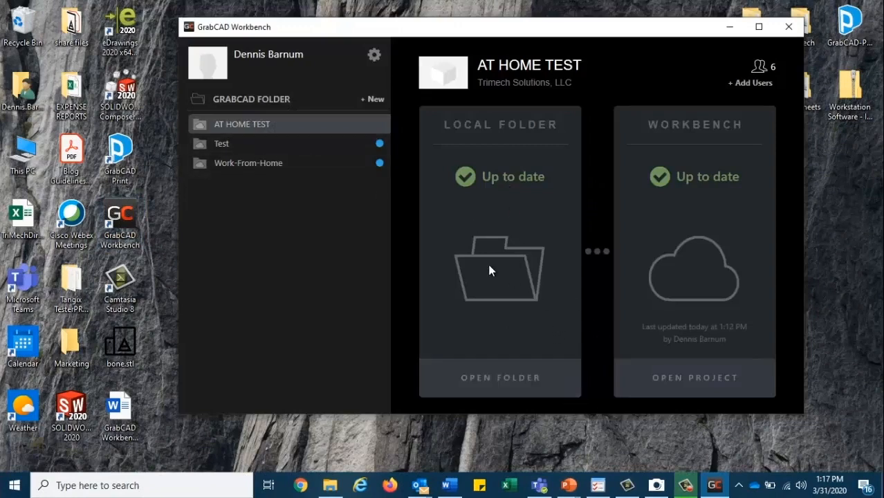
mouse_move(718, 401)
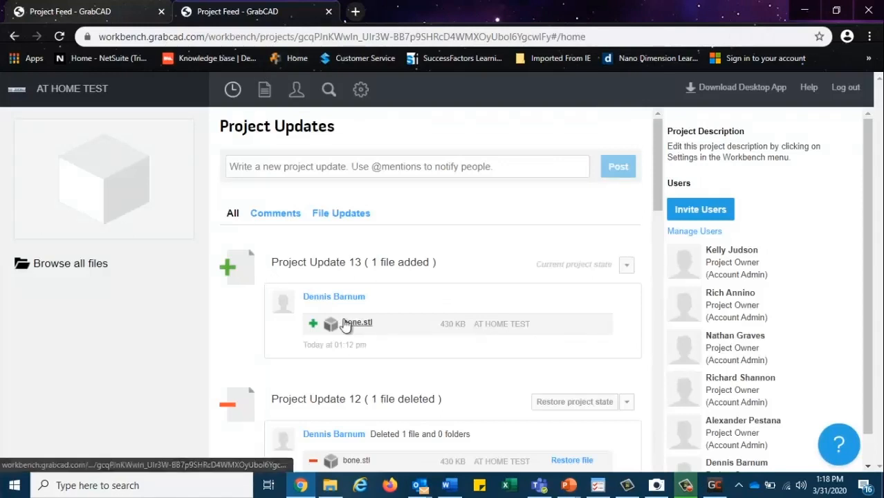
Delete bone.stl from the AT HOME TEST folder, leaving it empty
click(357, 323)
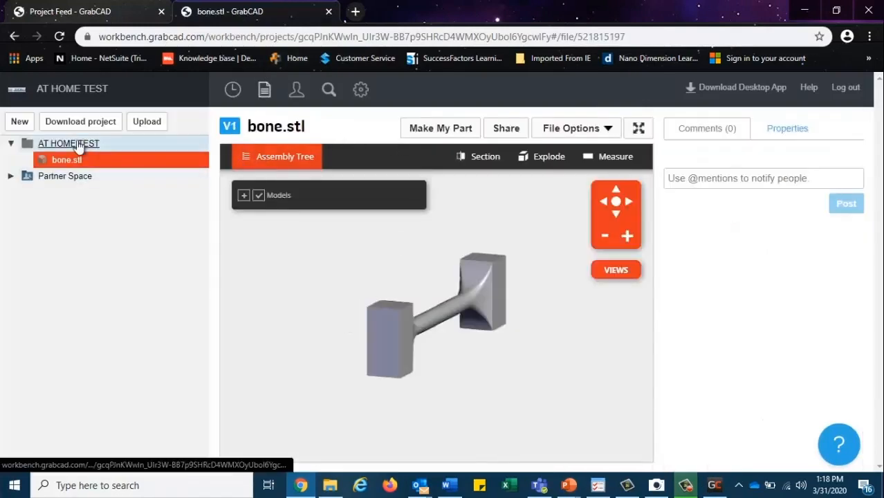
click(67, 142)
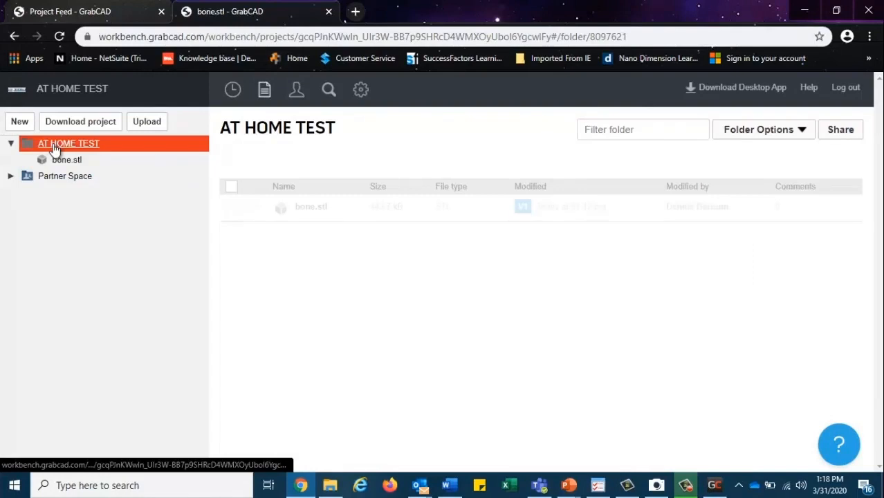
click(231, 206)
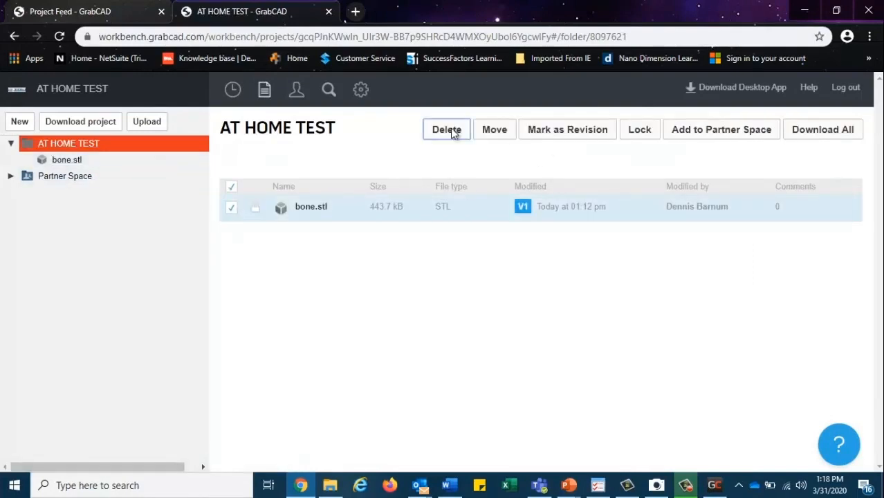
click(446, 130)
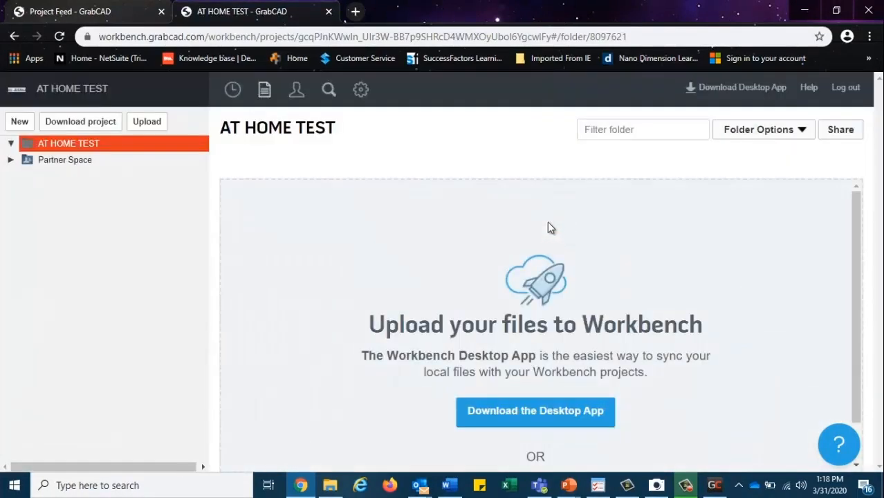
mouse_move(265, 89)
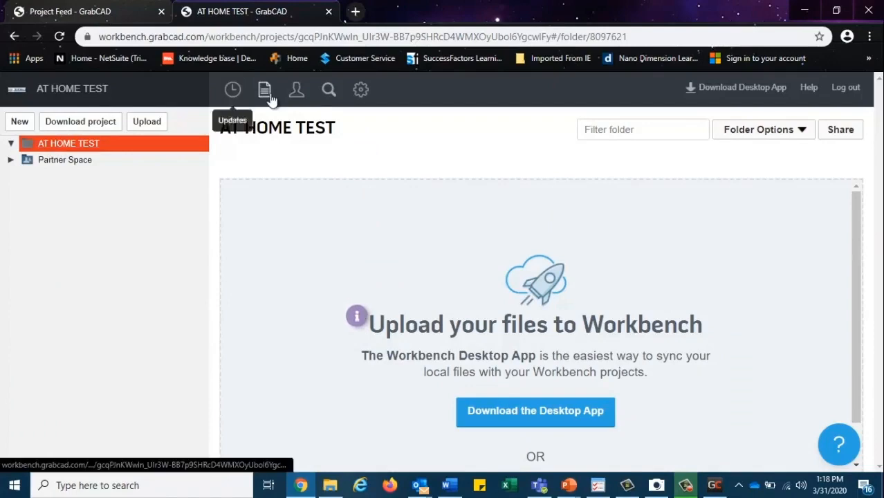
From the updates feed, restore the deleted bone.stl so it returns as version 3
click(232, 90)
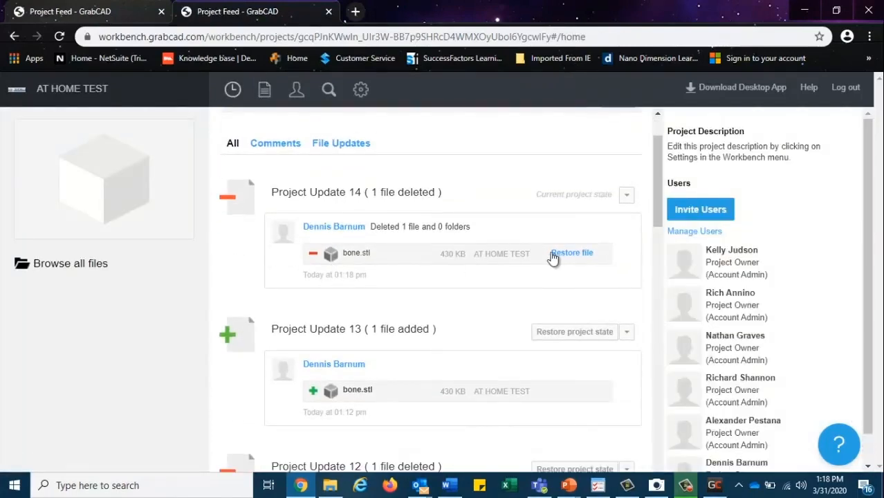
mouse_move(548, 249)
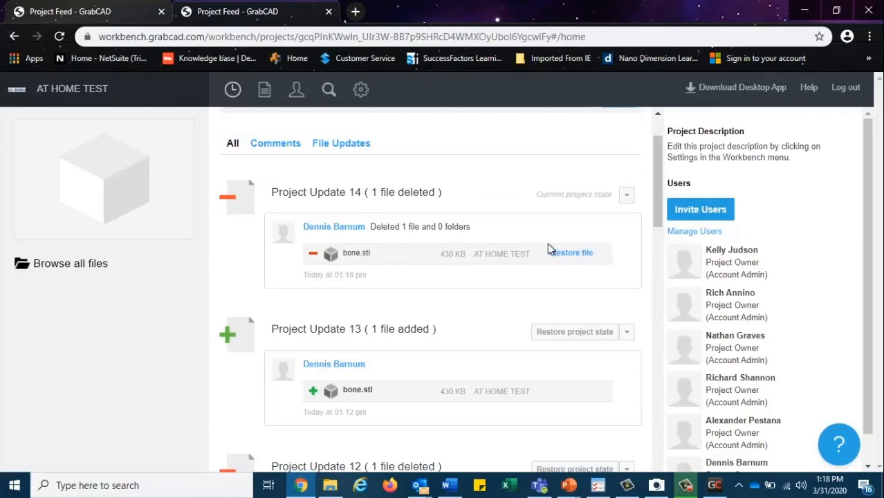
click(573, 252)
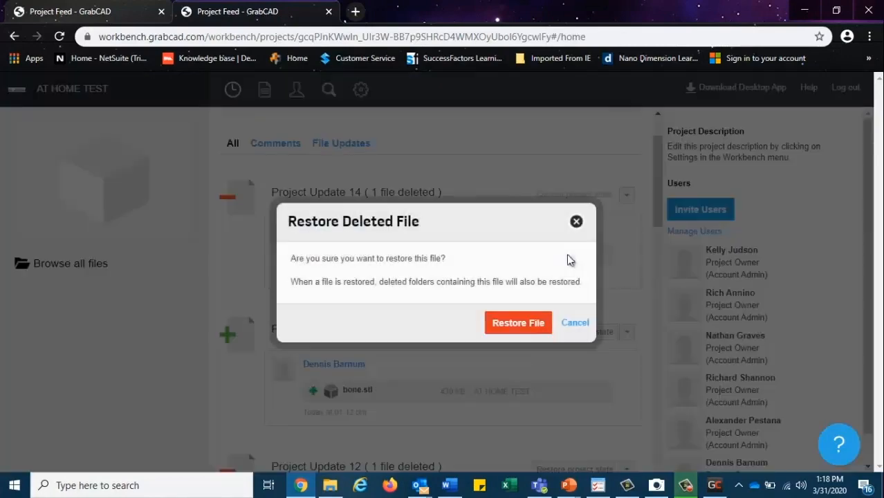
click(517, 322)
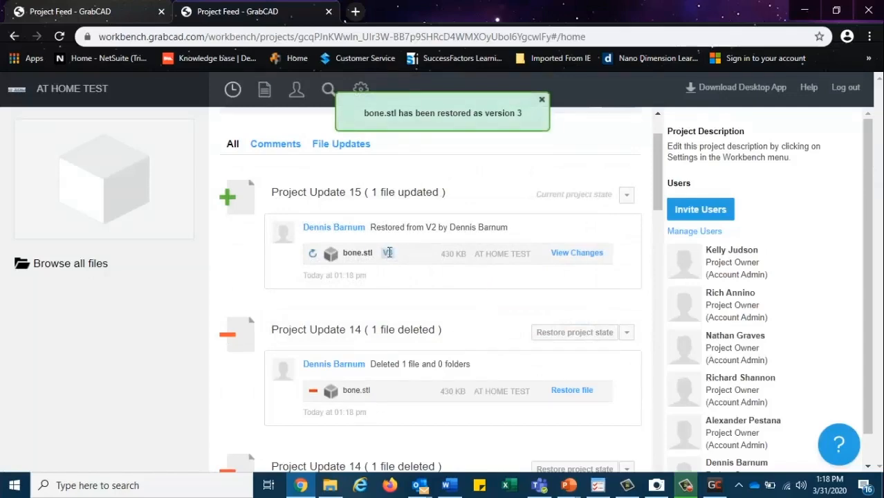
Open bone.stl's version history showing versions 1, 2 and 3 via the V3 link
click(357, 252)
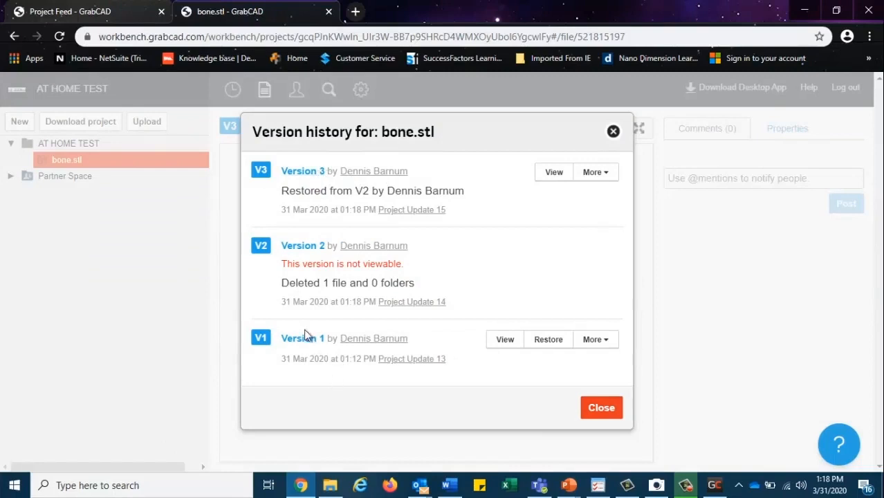
mouse_move(363, 251)
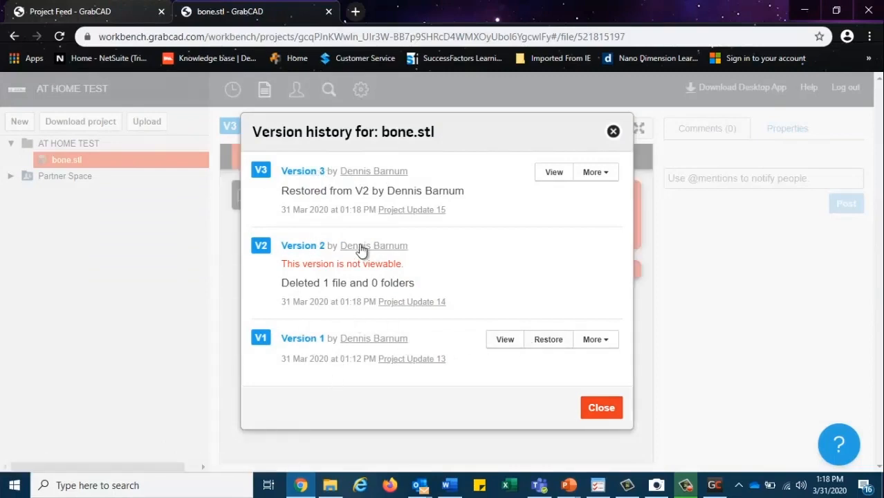
mouse_move(365, 175)
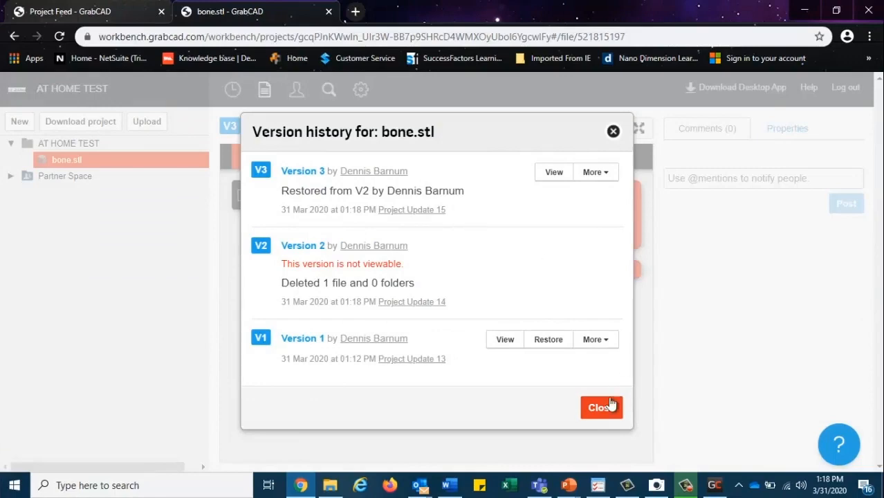
Close the history and post a "Nice Job!" comment on bone.stl version 3
click(600, 407)
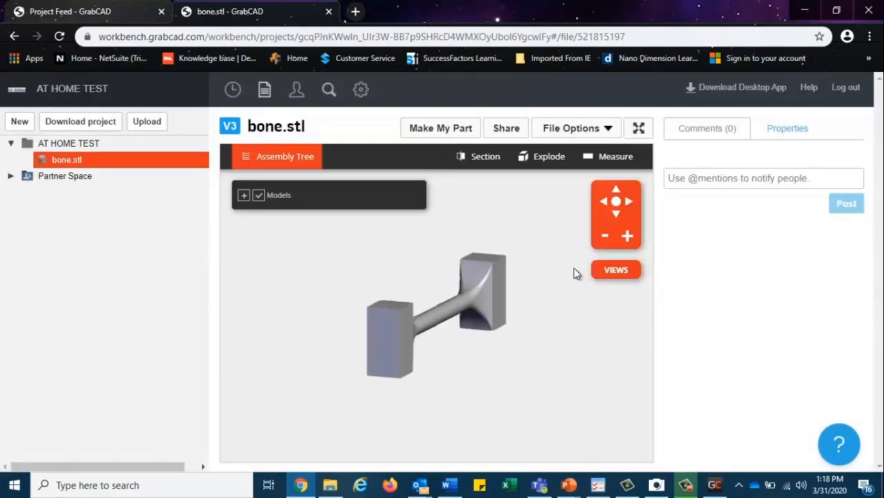
drag(578, 274, 401, 279)
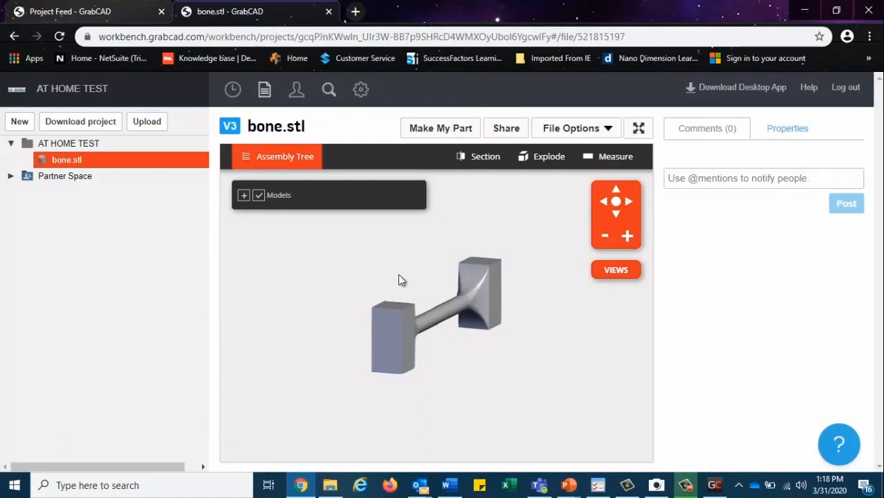
mouse_move(538, 201)
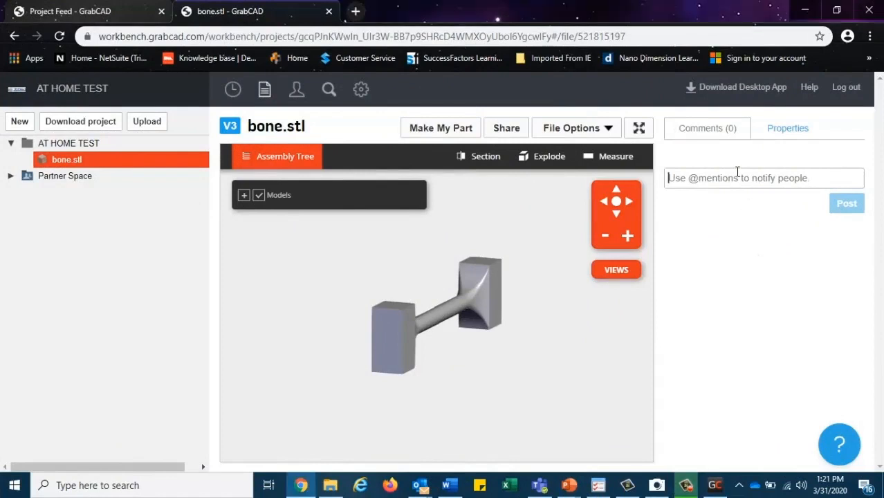
text(Nice)
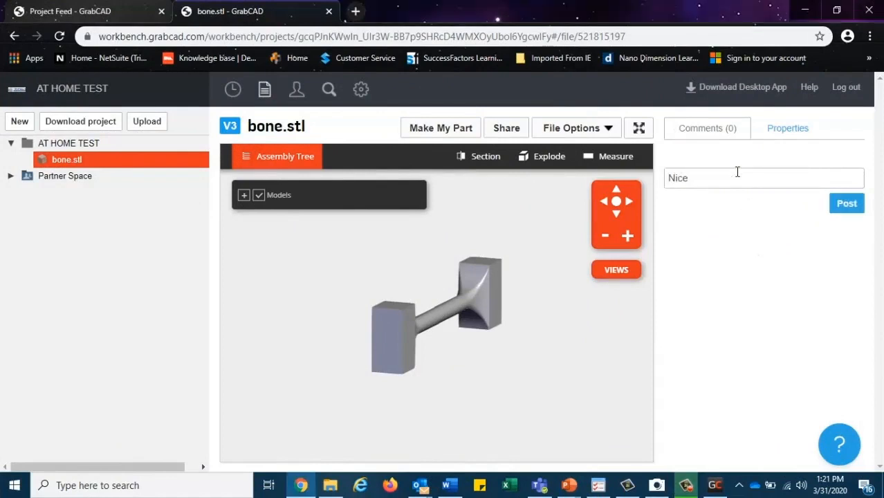
text(Job!)
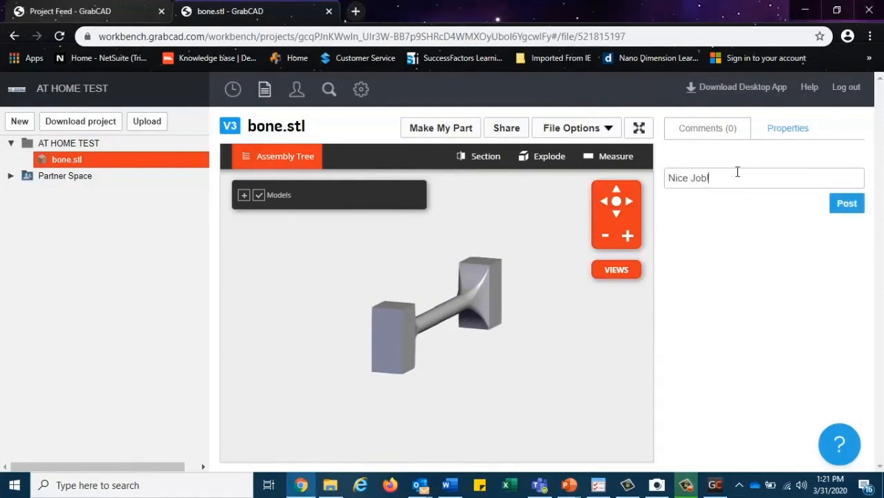
click(847, 202)
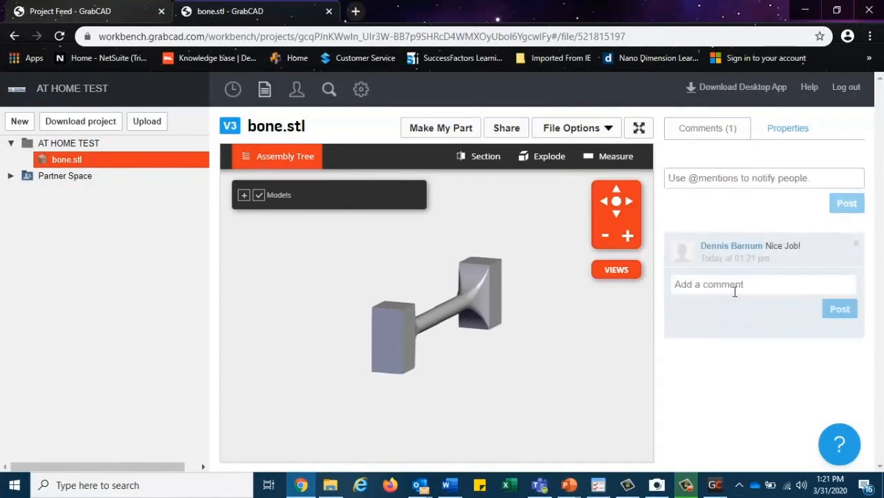
Reply to the comment with "Thanks!"
text(Thanks!)
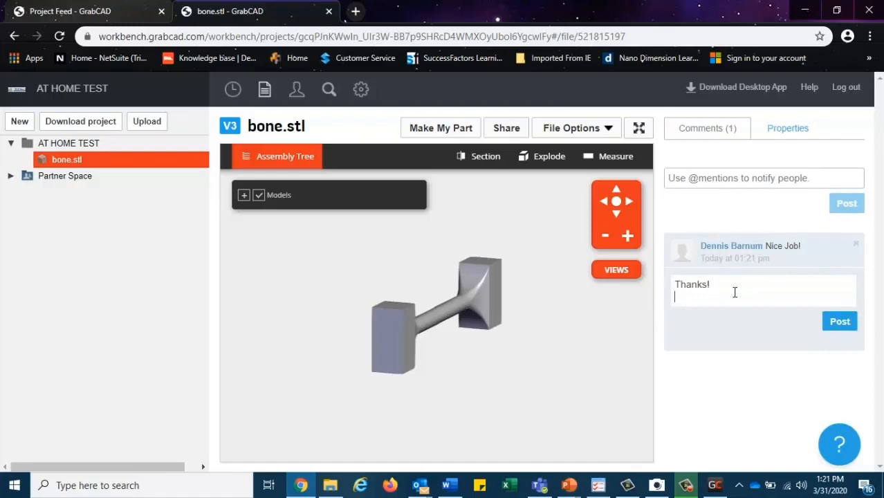
click(838, 321)
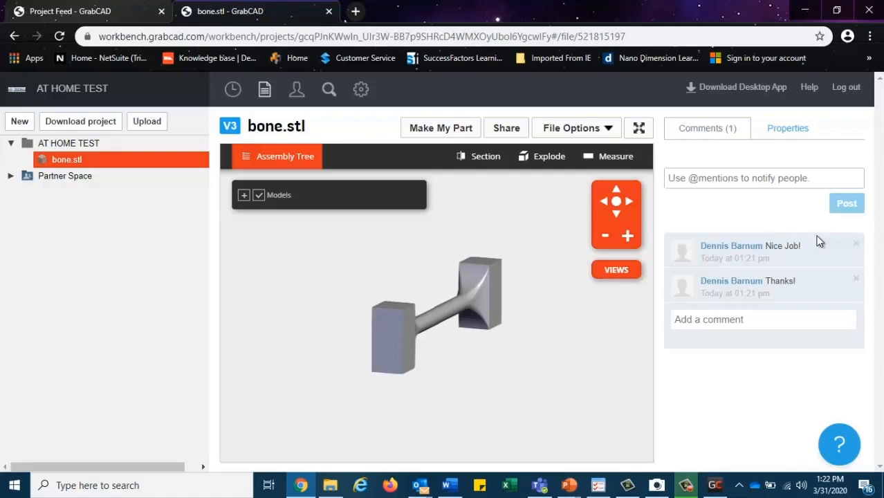
mouse_move(803, 234)
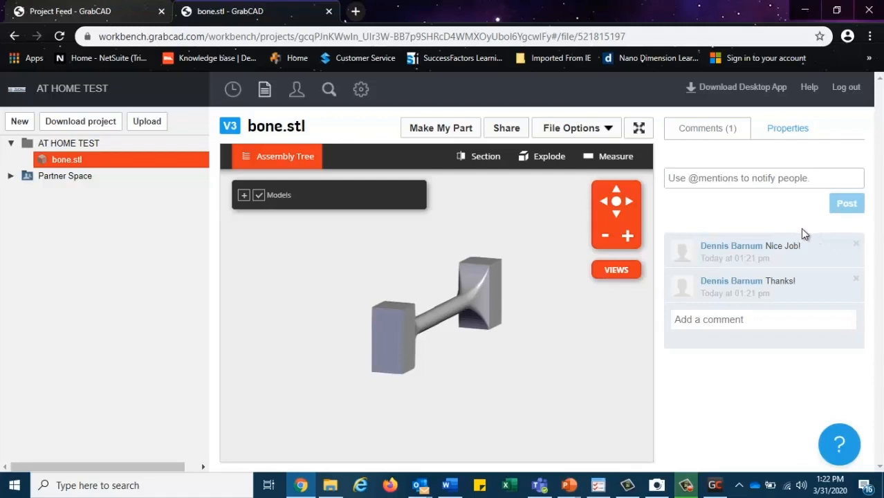
mouse_move(807, 238)
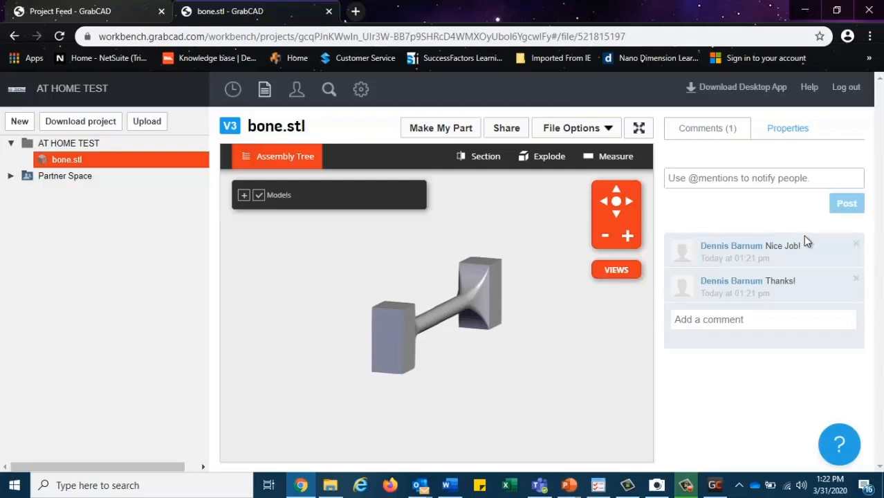
mouse_move(744, 230)
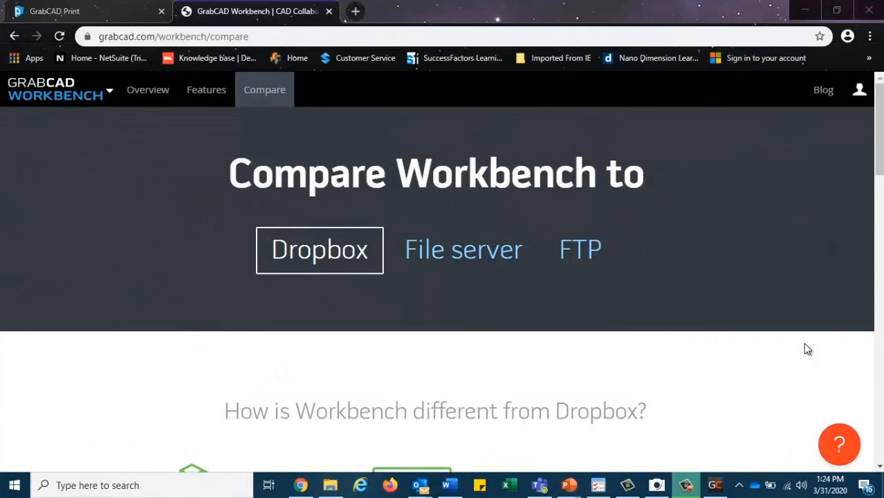
mouse_move(792, 327)
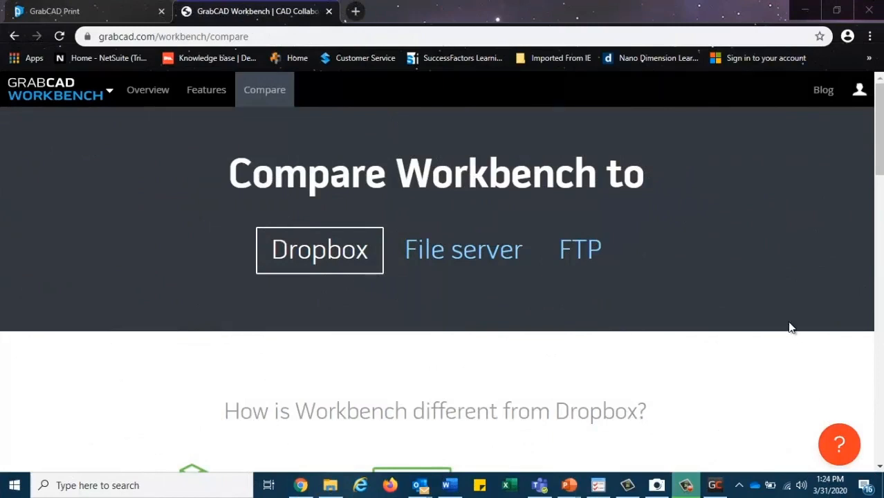
mouse_move(484, 336)
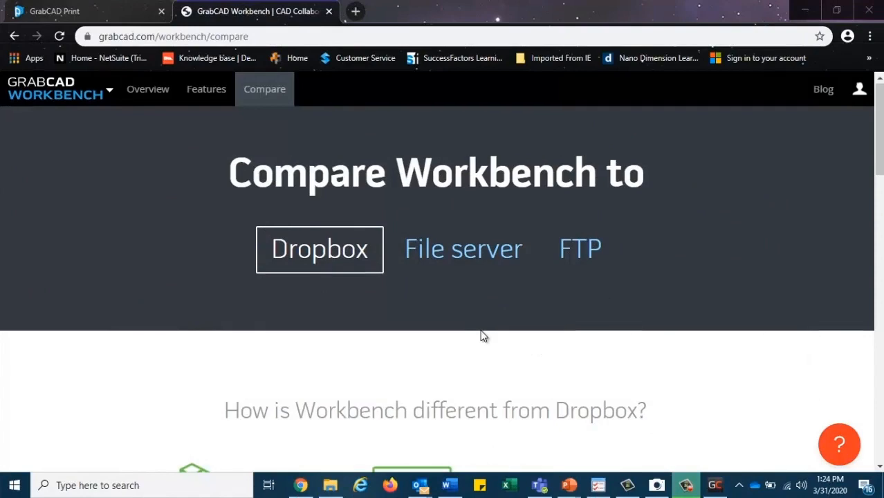
Browse the Dropbox feature comparison, then switch to the File server comparison
scroll(down, 3)
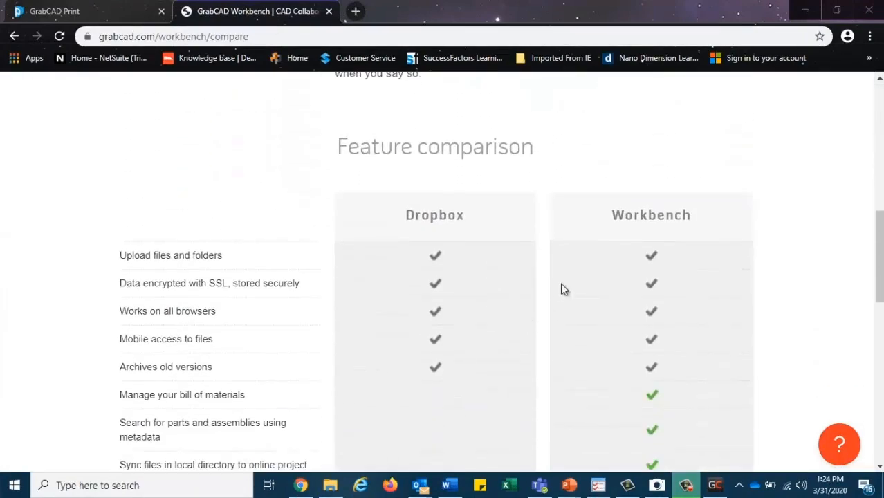
scroll(down, 3)
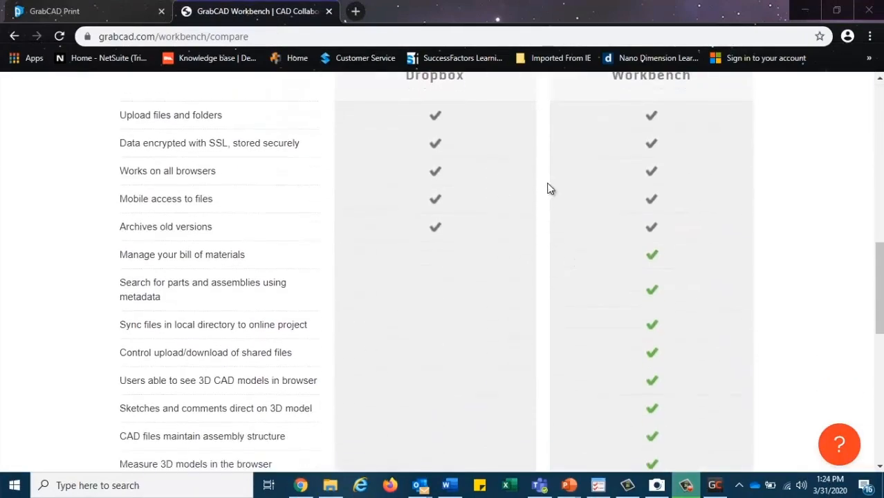
scroll(down, 3)
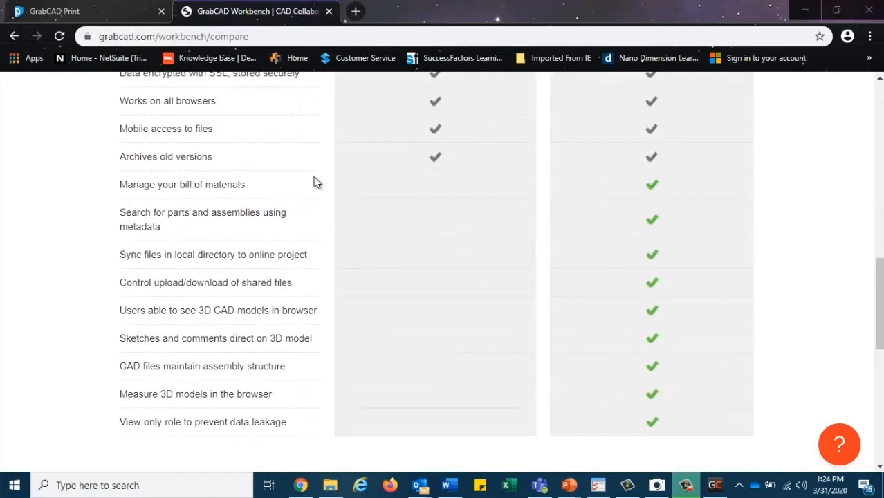
mouse_move(310, 186)
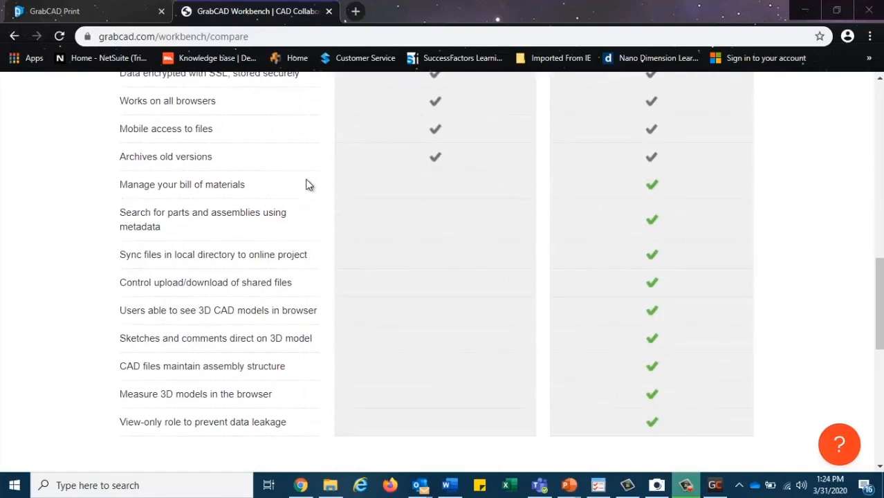
mouse_move(219, 333)
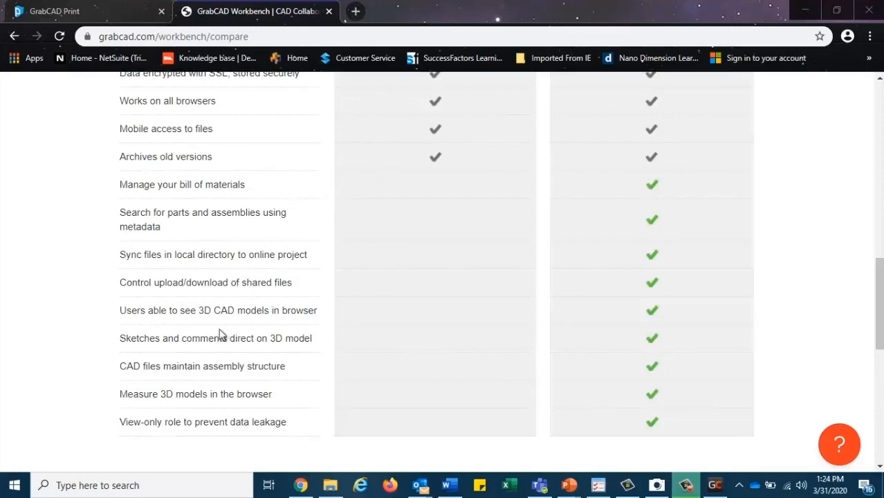
scroll(up, 3)
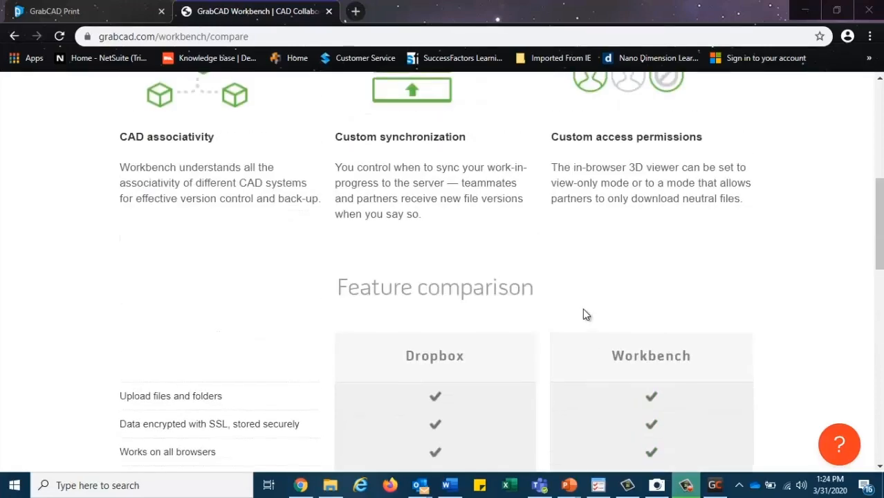
click(462, 249)
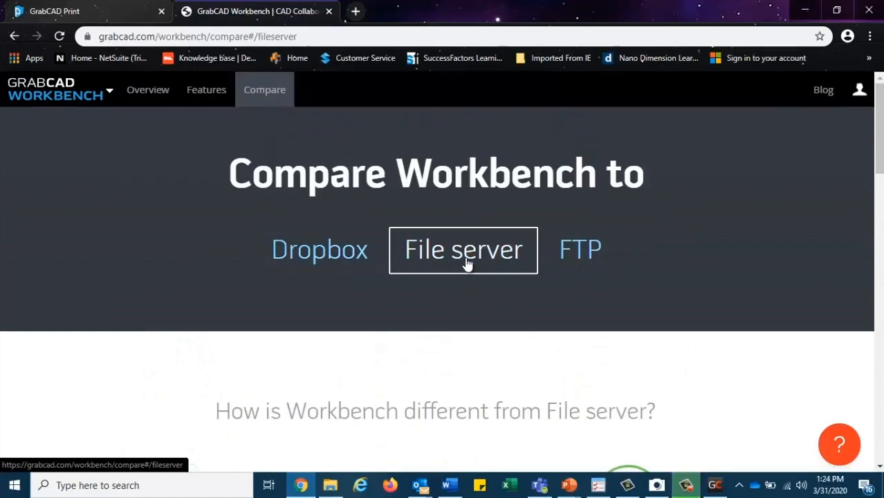
scroll(down, 3)
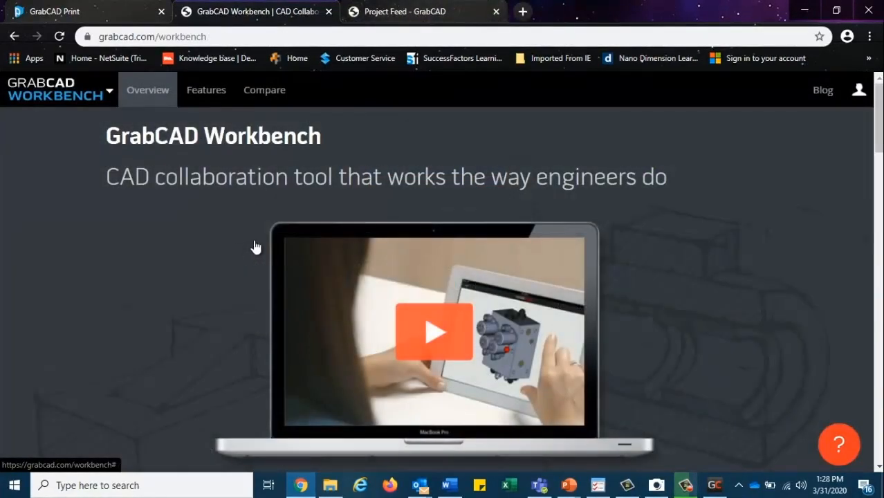
Scroll the Workbench Overview to the "Never lose a file version" section
scroll(down, 3)
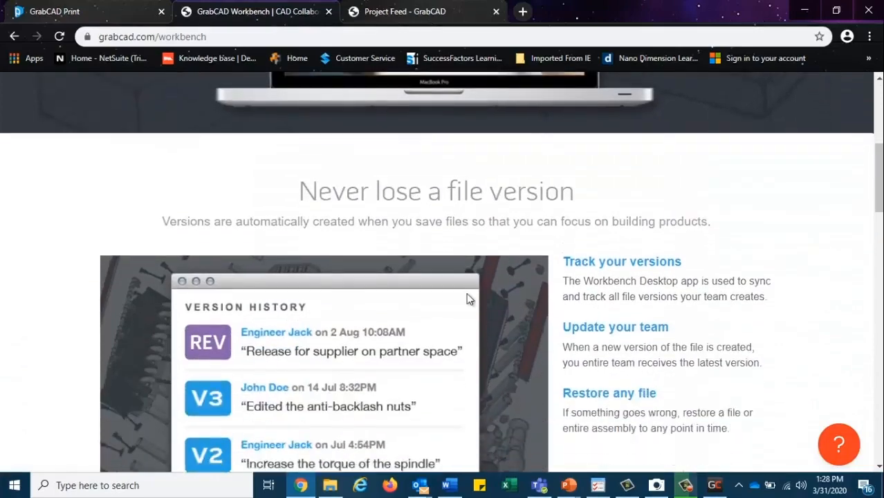
scroll(down, 3)
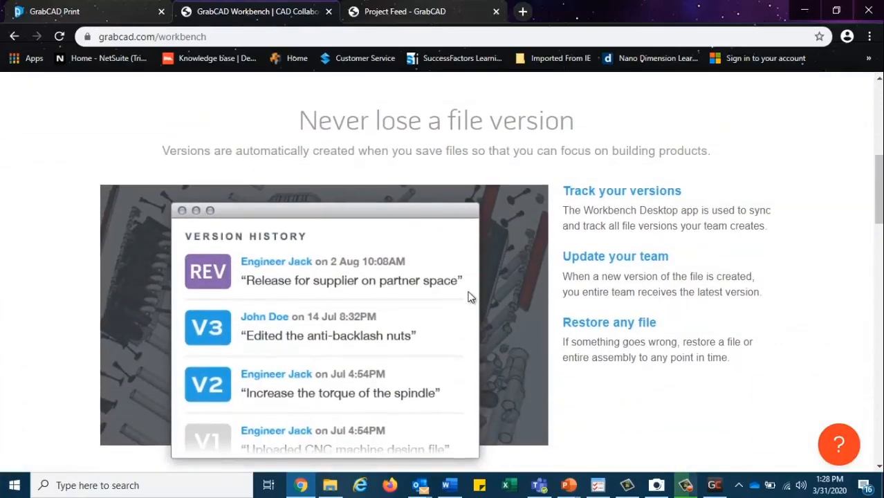
scroll(down, 3)
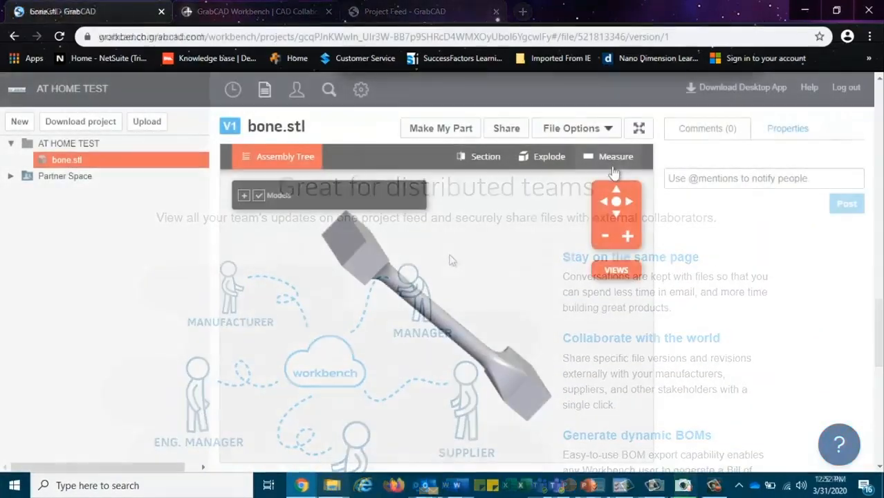
Measure the distance between two picked points on the bone model
click(615, 157)
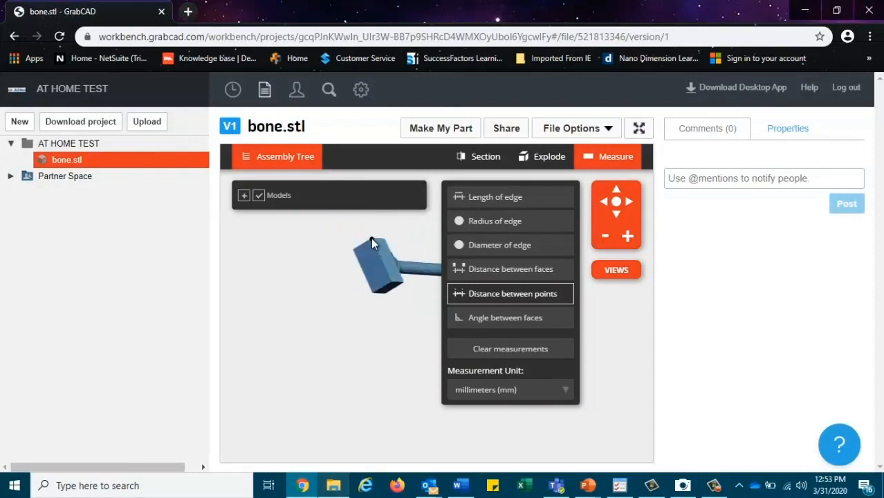
click(244, 195)
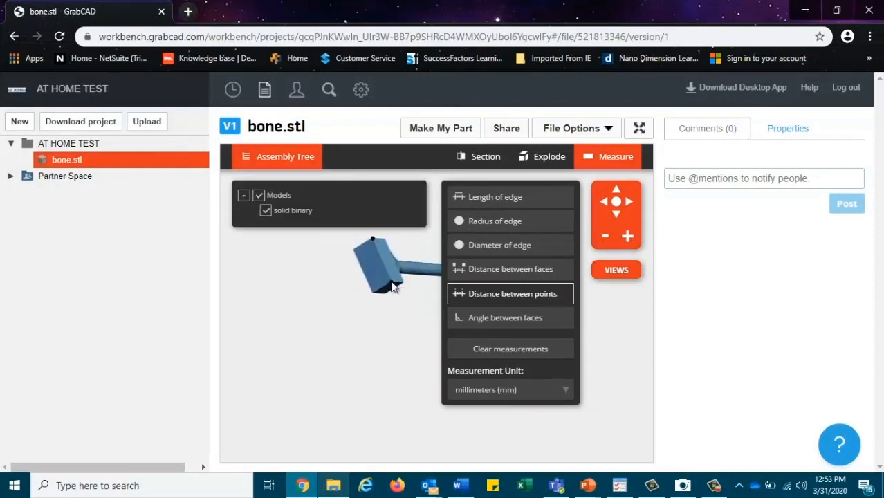
click(393, 287)
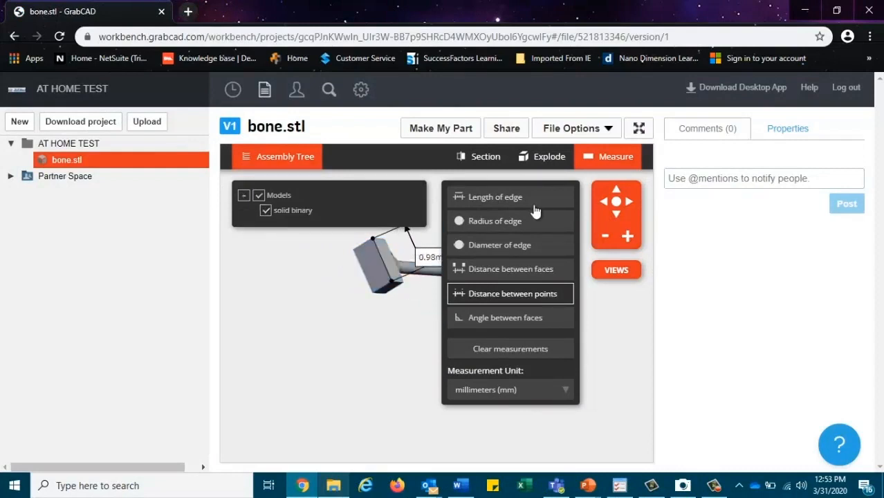
mouse_move(523, 394)
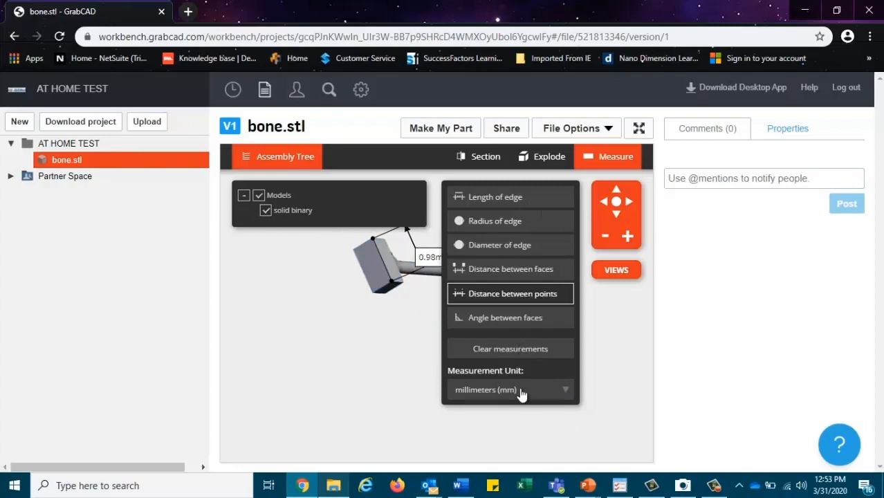